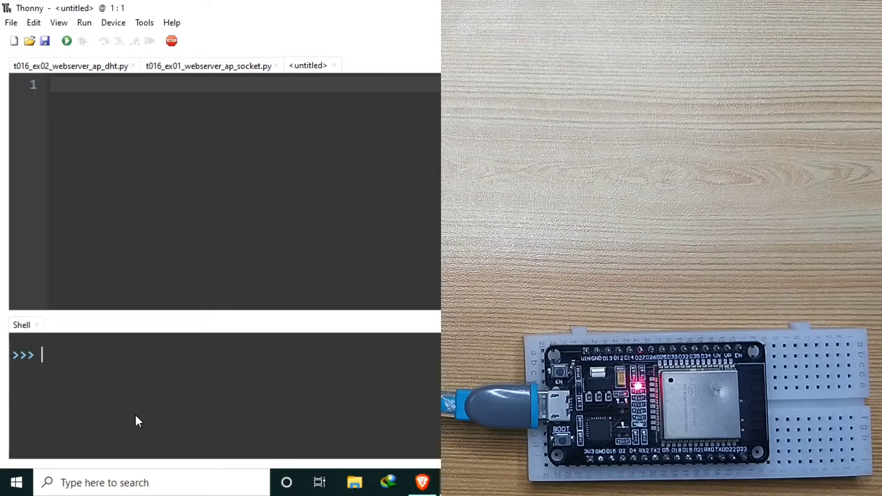
Step: Import the network module in the MicroPython shell
text(import ne)
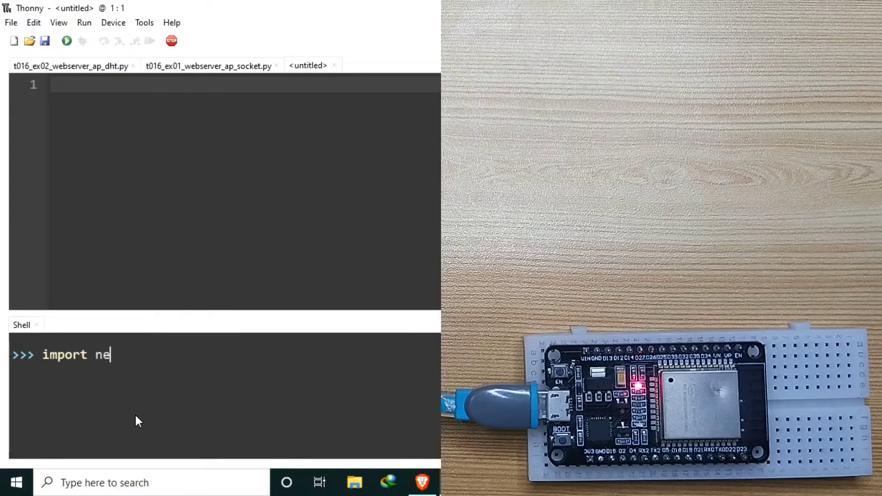
text(twork)
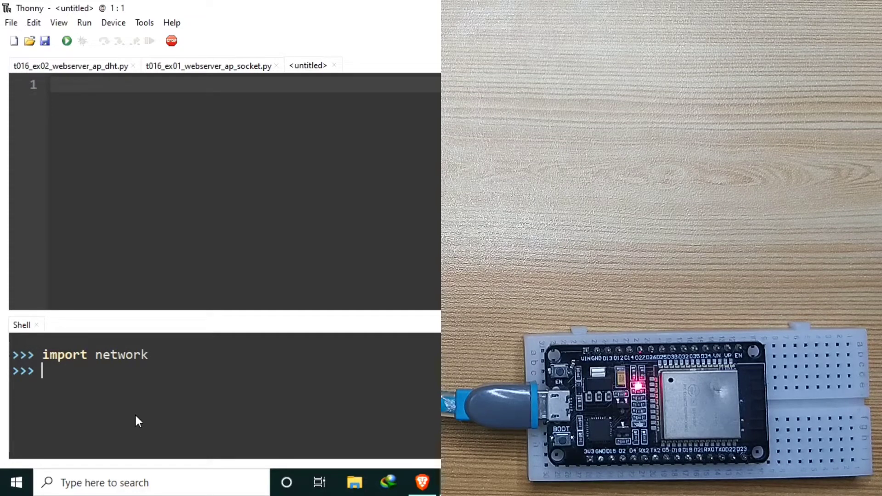
Step: Define ssid = "ESP32_AP" in the shell
text(ssid)
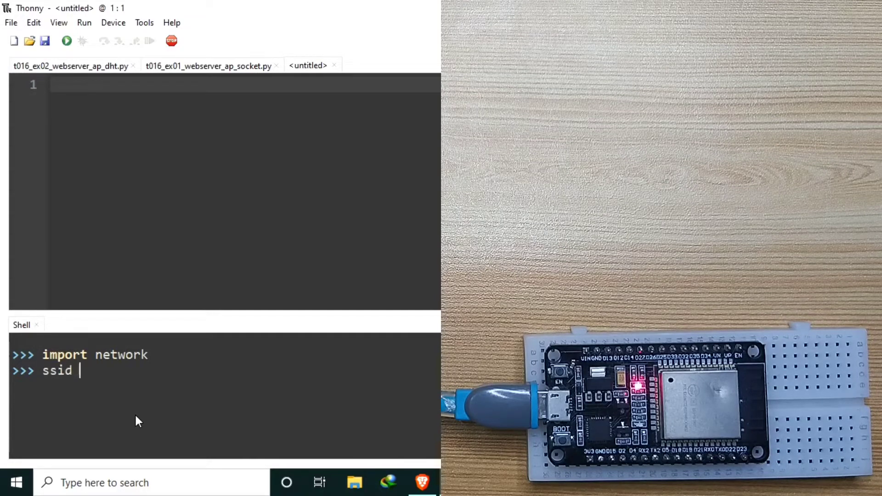
text(=)
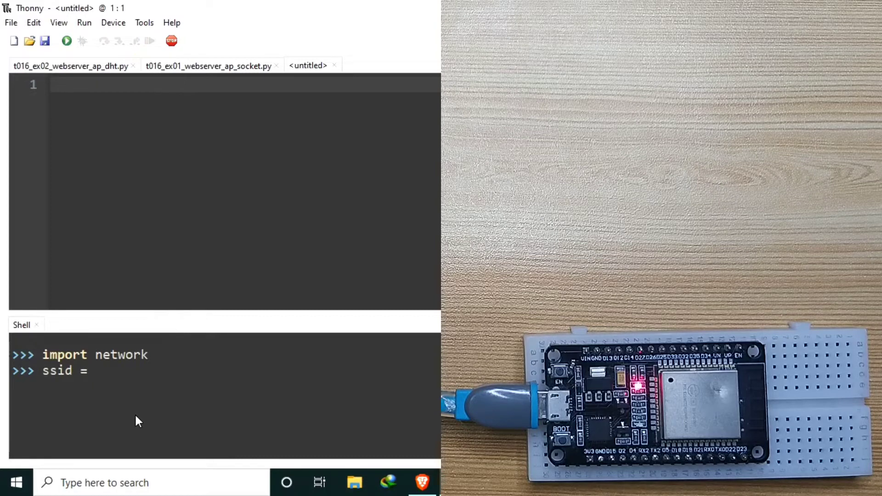
text(")
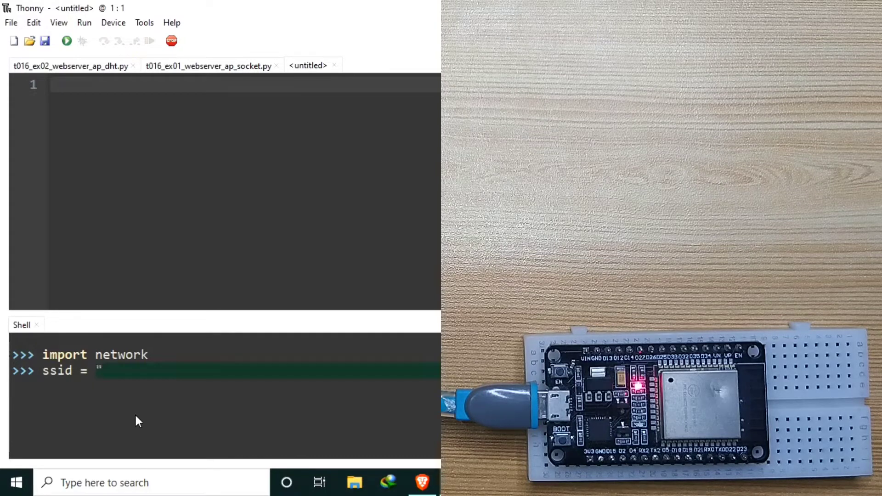
text(ESP32)
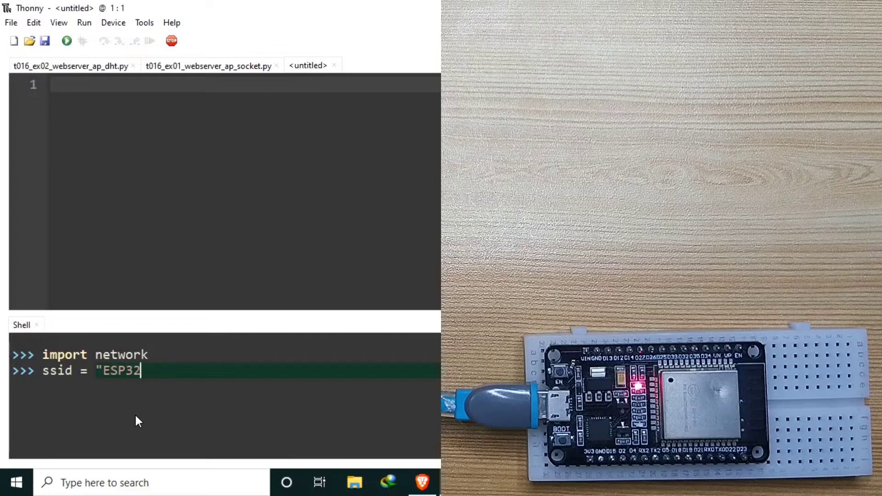
text(_AP)
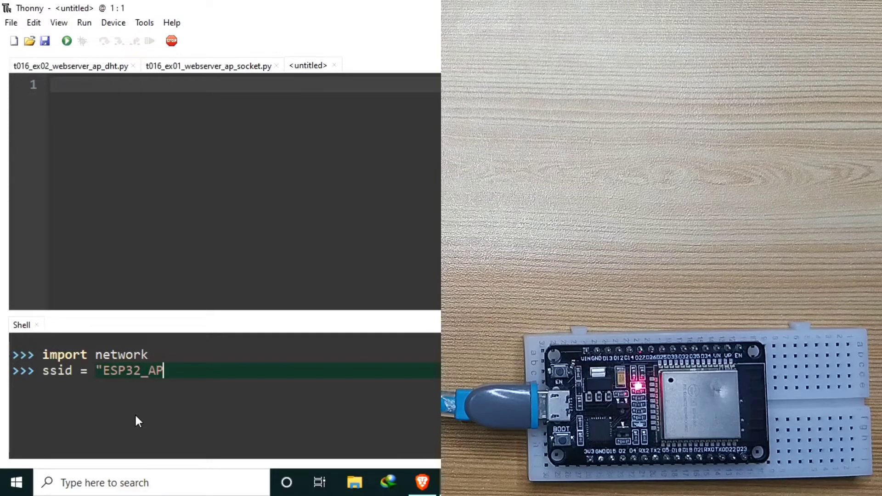
key(enter)
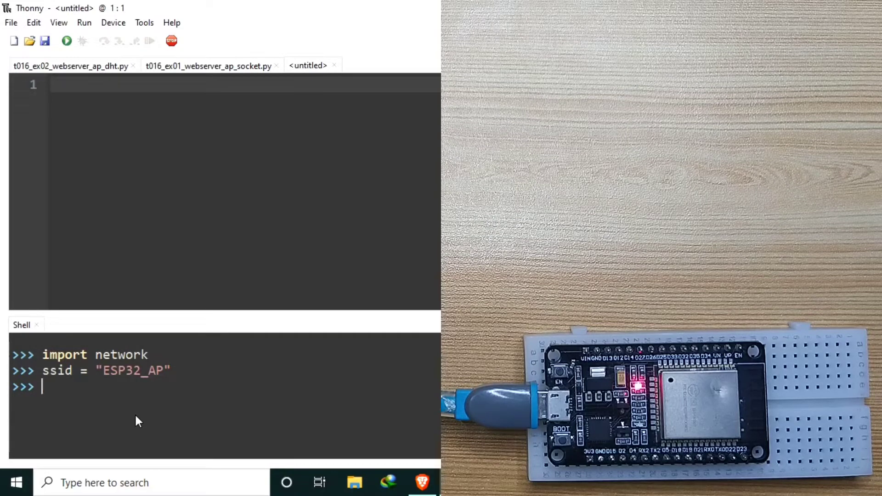
text(password)
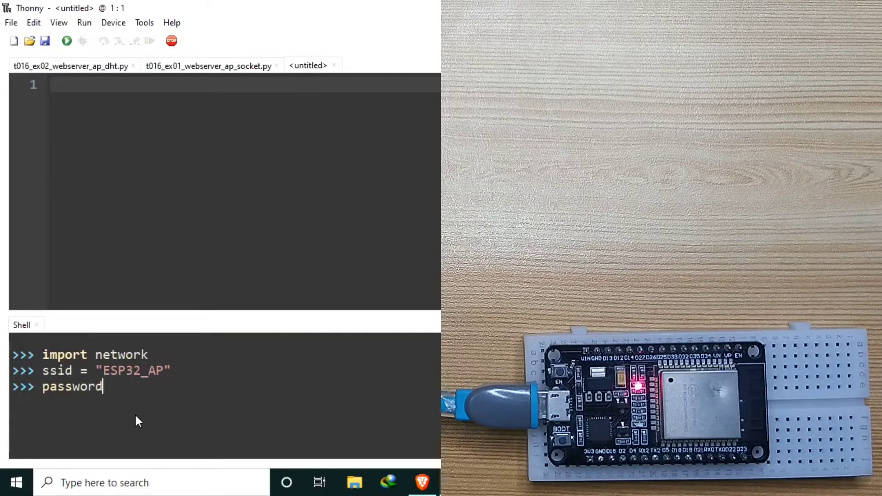
text(=)
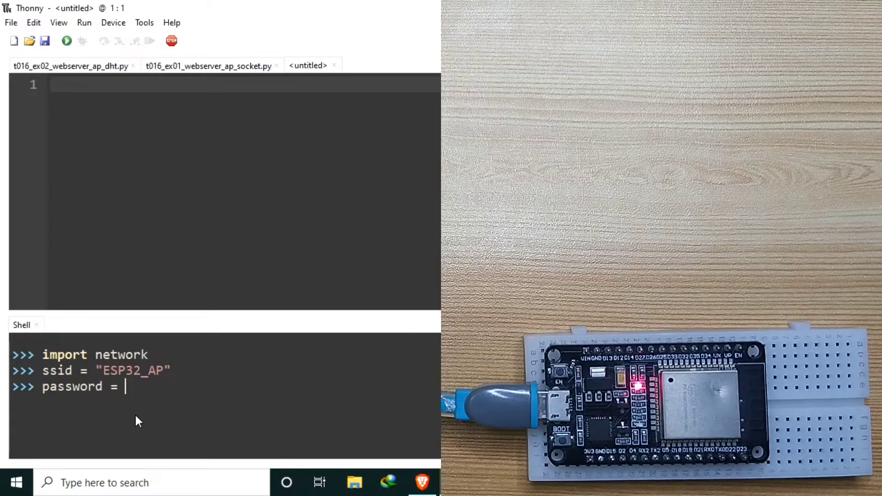
text(")
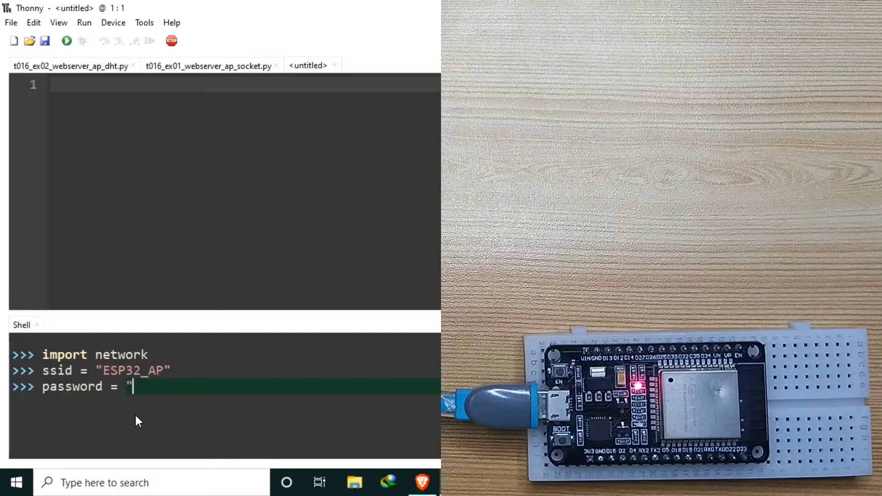
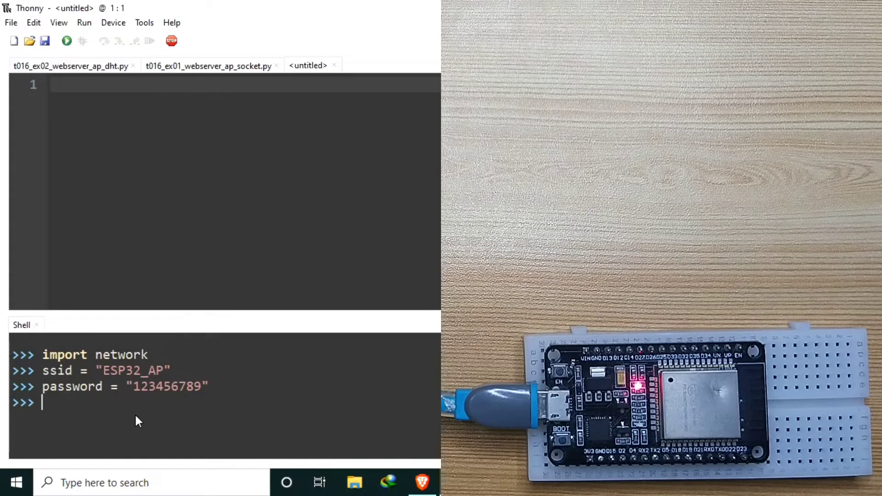
Step: Create the access-point interface with ap = network.WLAN(network.AP_IF)
text(ap)
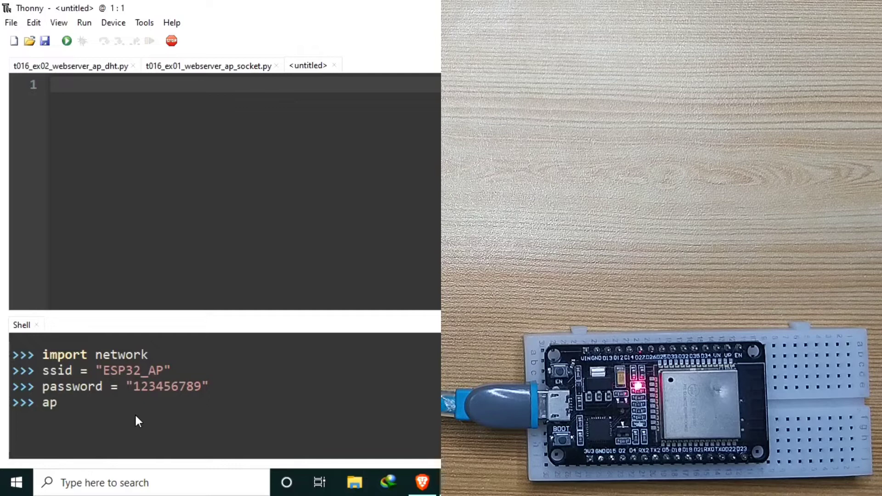
text(= network)
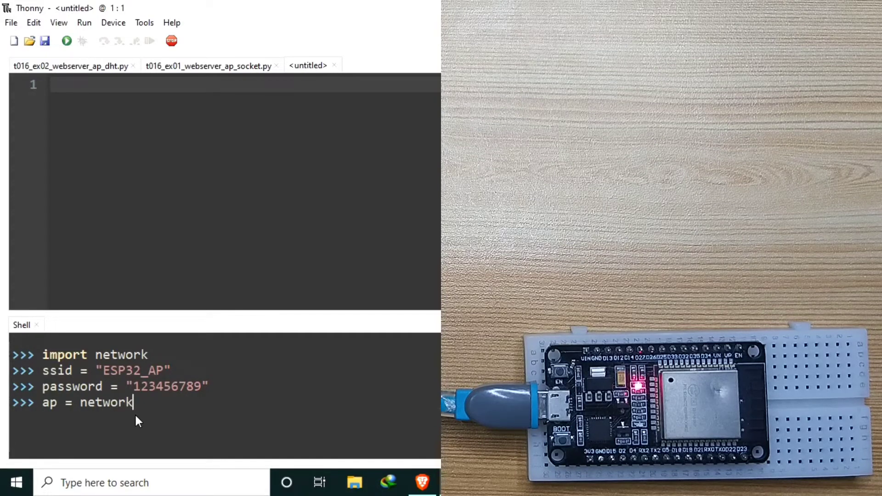
text(.WLAN)
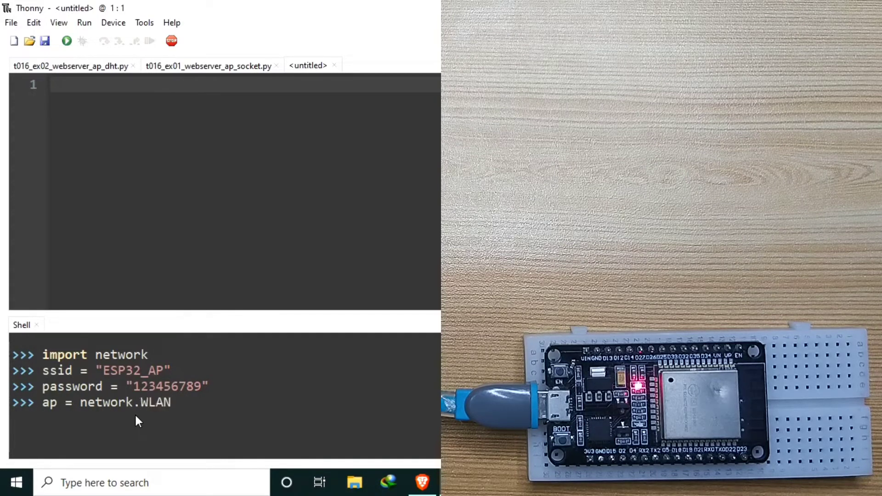
text(()
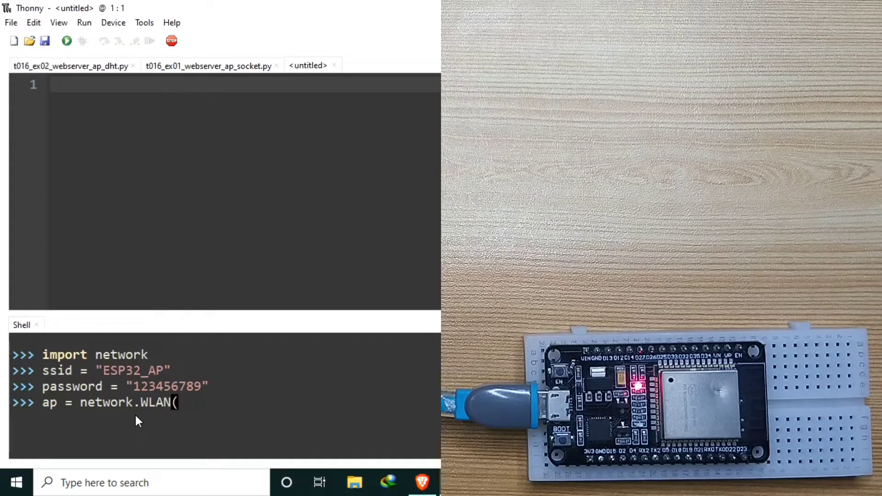
text(network.AP)
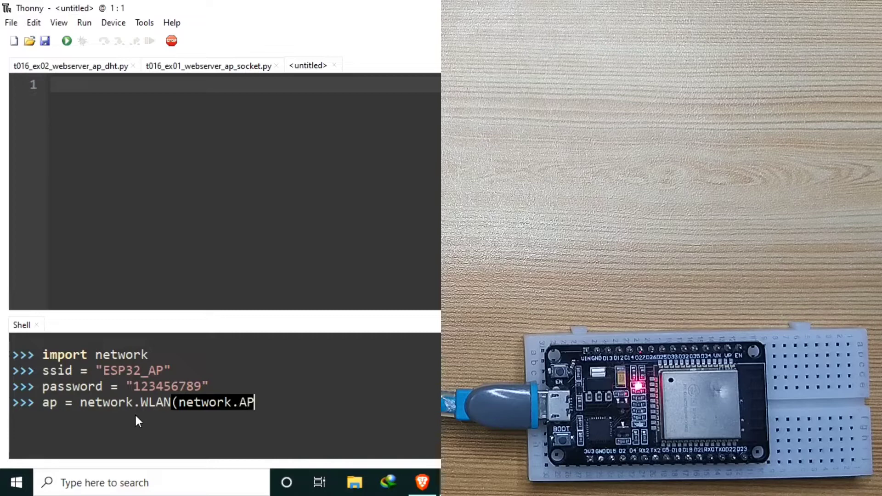
text(_IF))
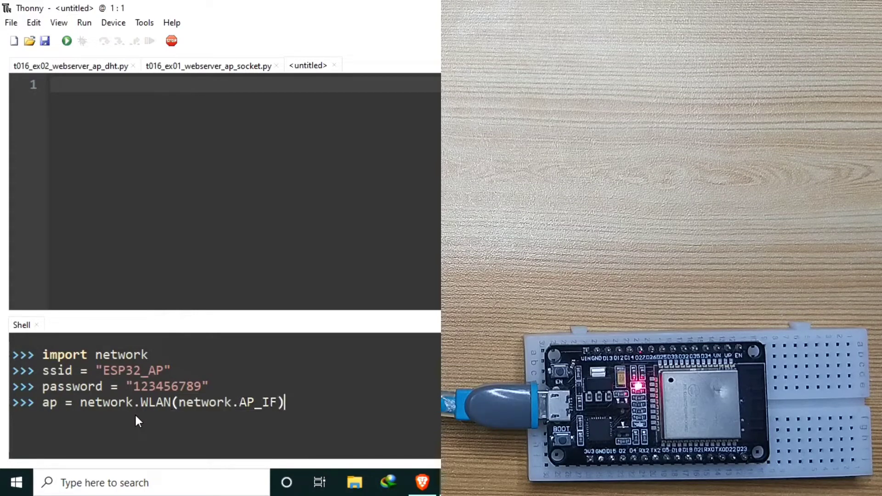
key(Return)
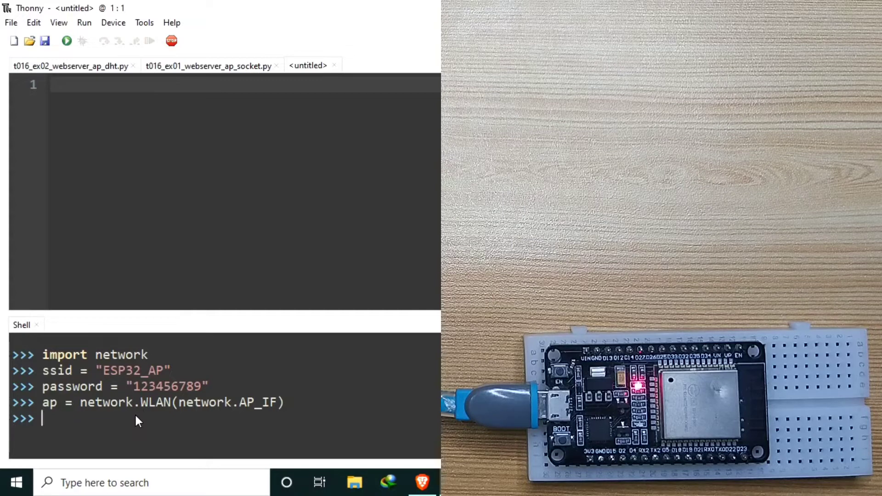
Step: Activate the interface with ap.active(True), returning True
text(ap.)
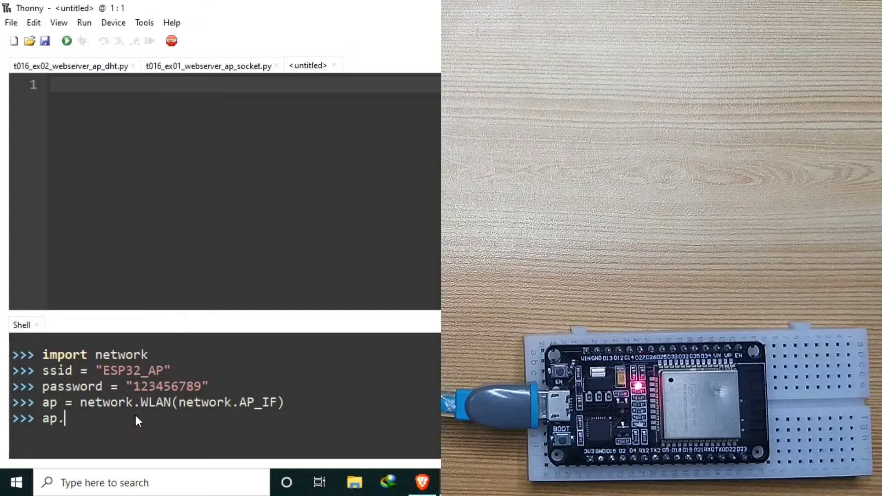
text(active()
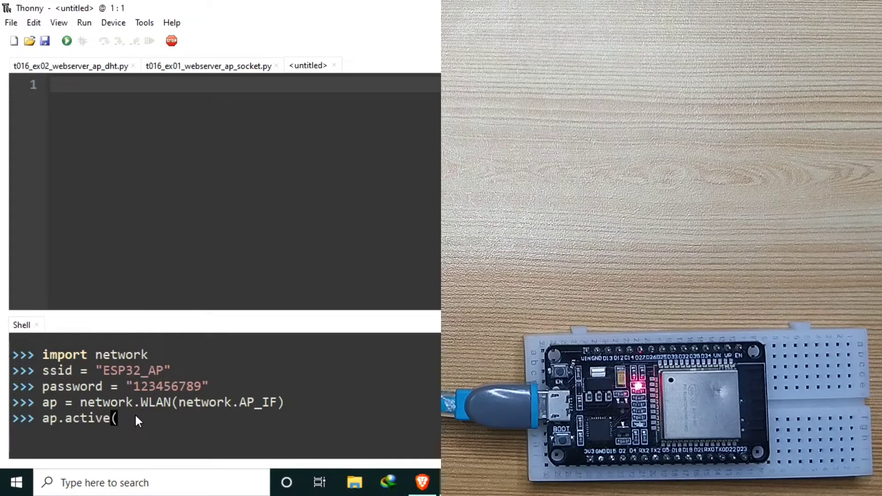
text(True)
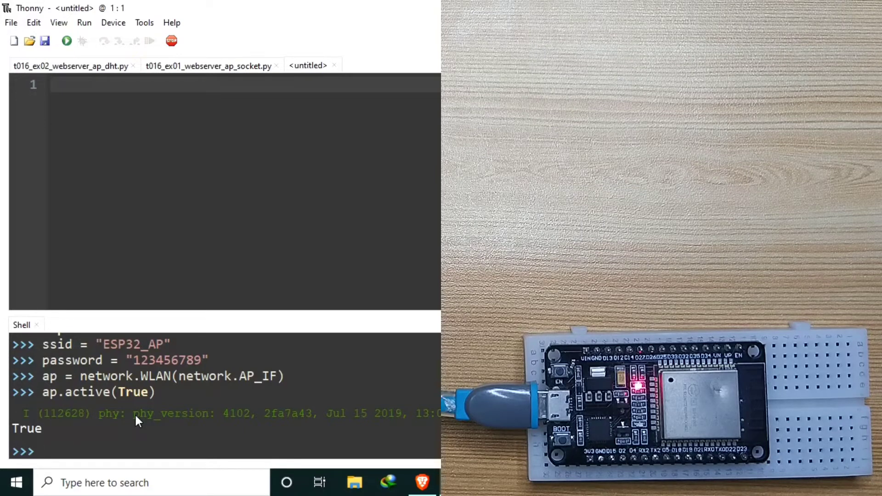
text(ap.config()
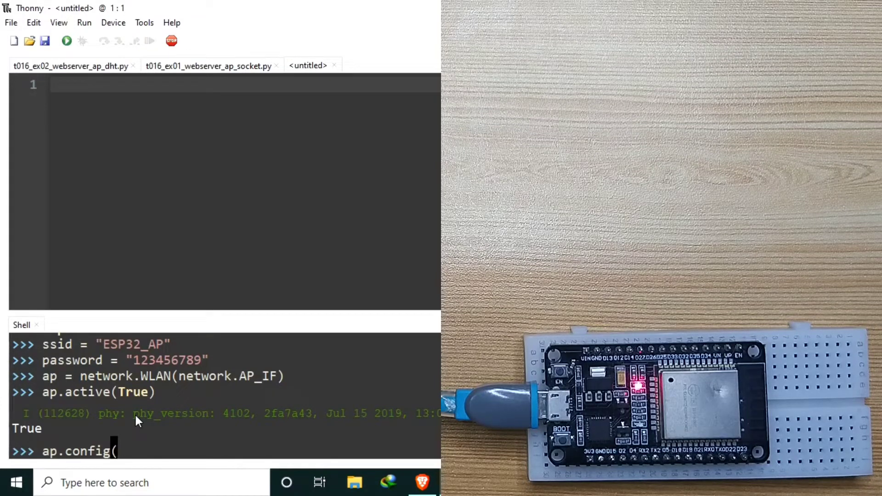
text(essid)
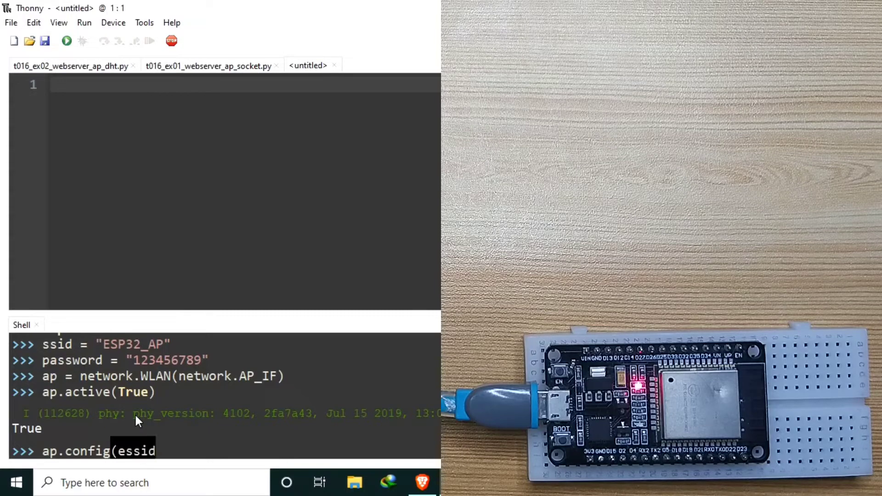
text(=ssid)
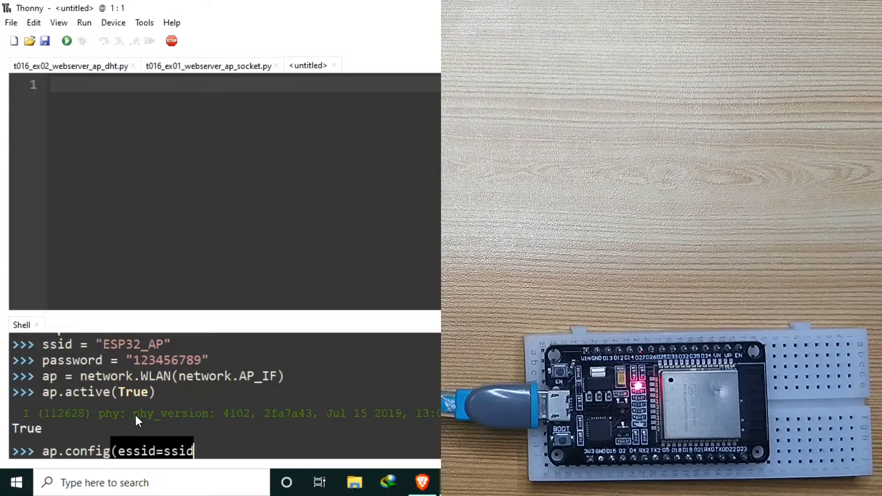
text(, pas)
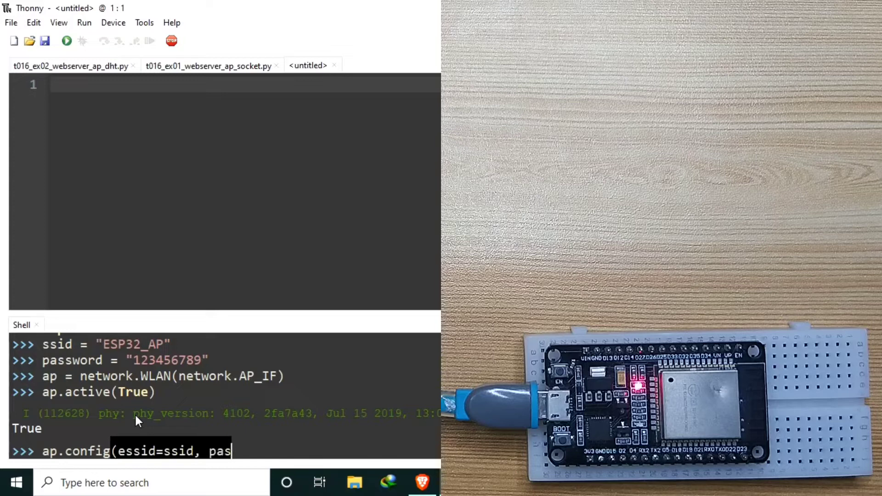
text(sword=)
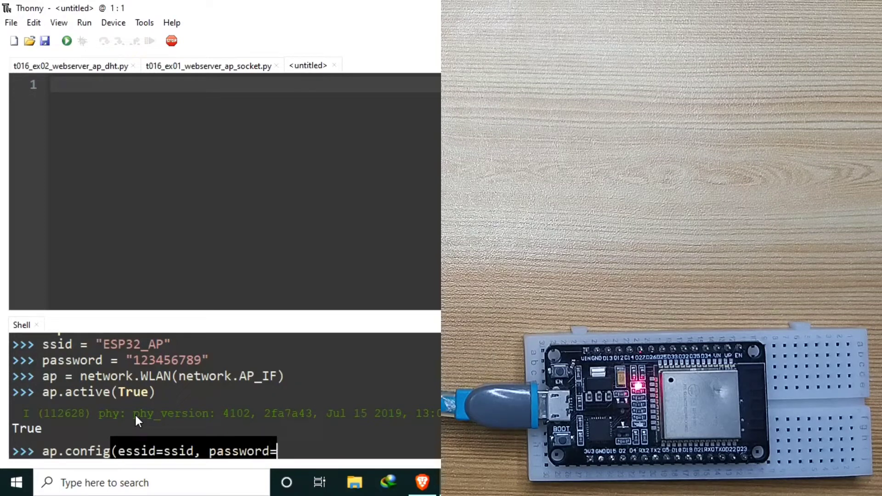
text(password)
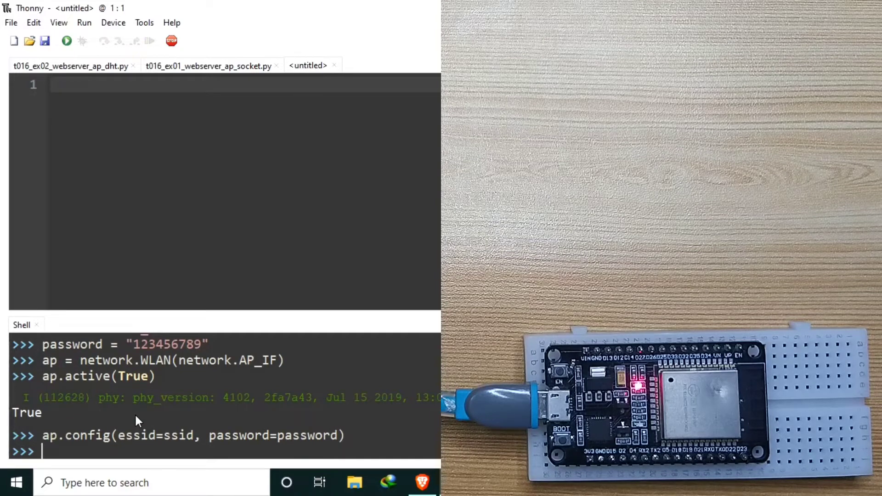
Step: Query ap.ifconfig() to show the address 192.168.4.1
text(ap.ifconfig()
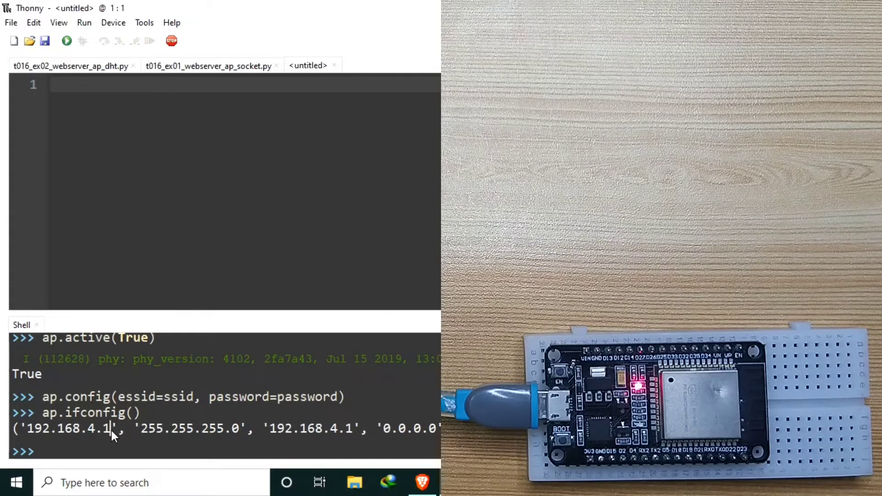
Step: Check ap.isconnected() in the shell, which returns False
double_click(67, 429)
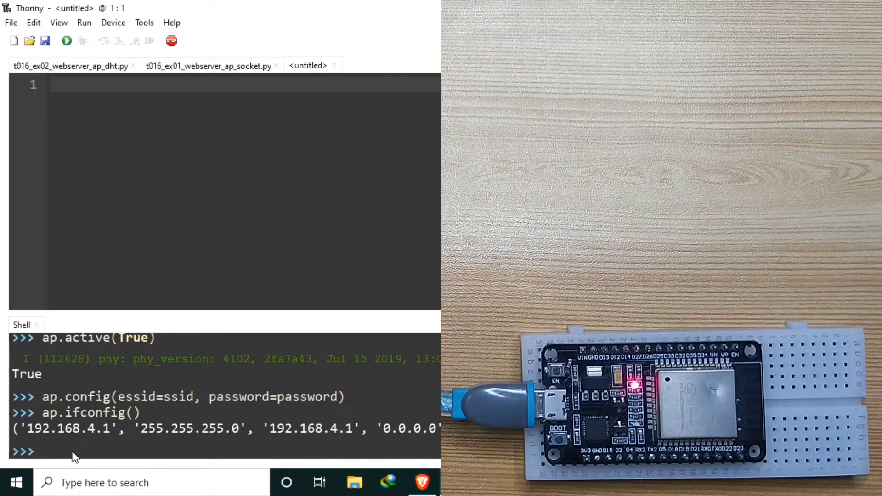
text(ap.isconnec)
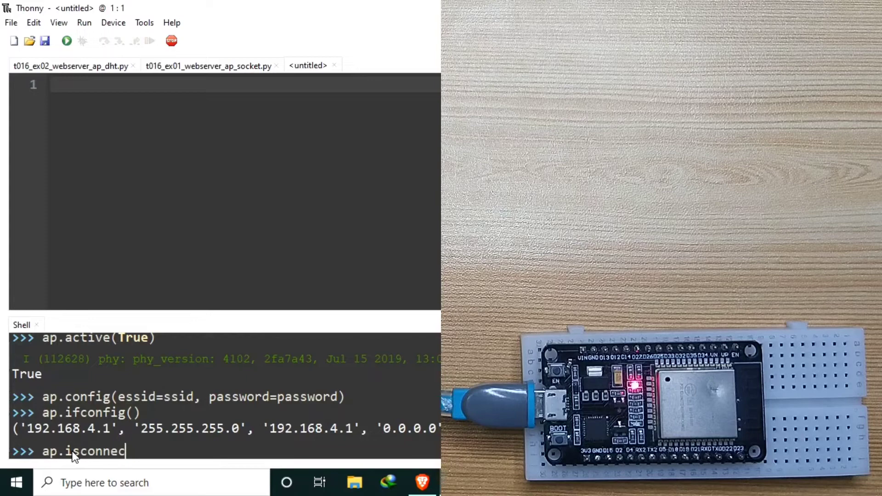
key(enter)
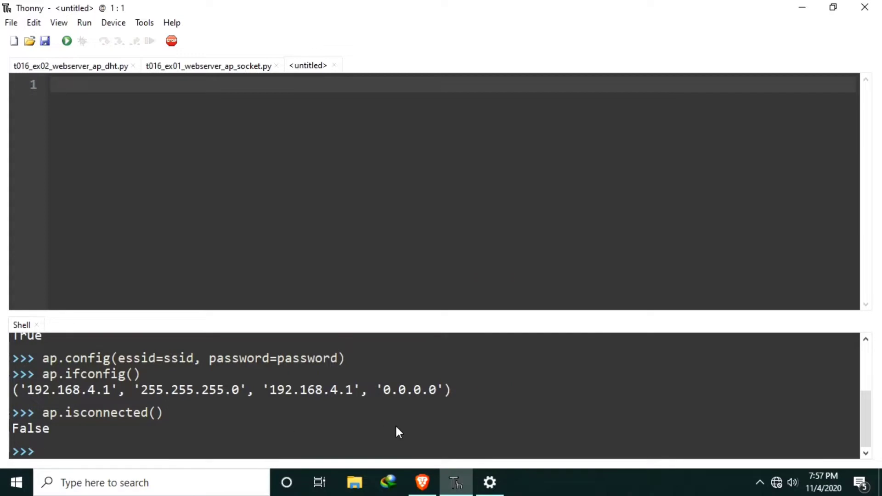
Step: Connect the computer to the open ESP32_AP network from the Wi-Fi flyout
click(778, 483)
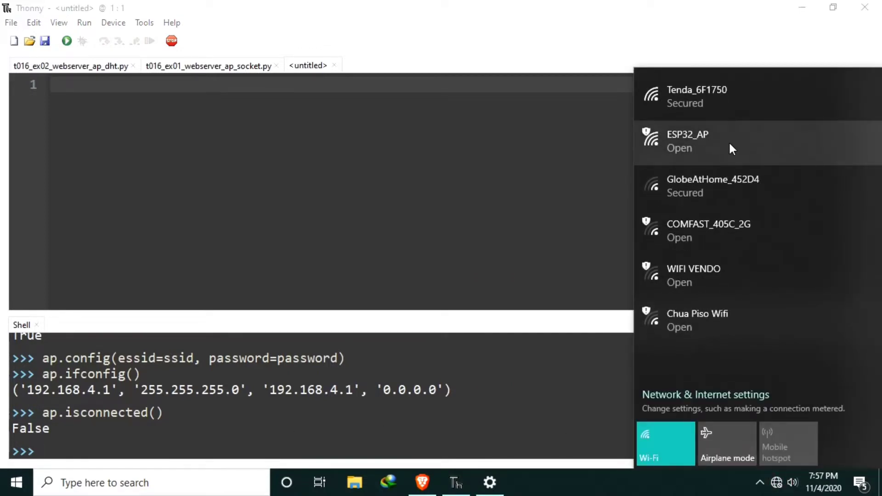
mouse_move(714, 153)
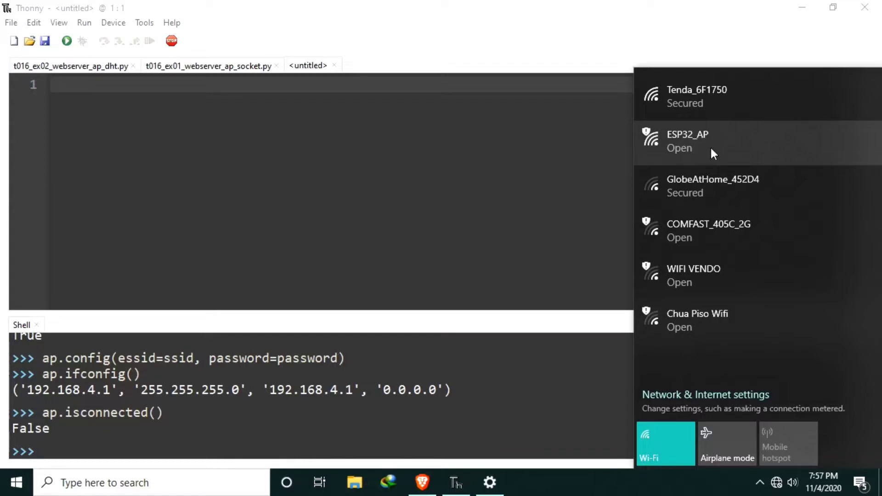
click(687, 140)
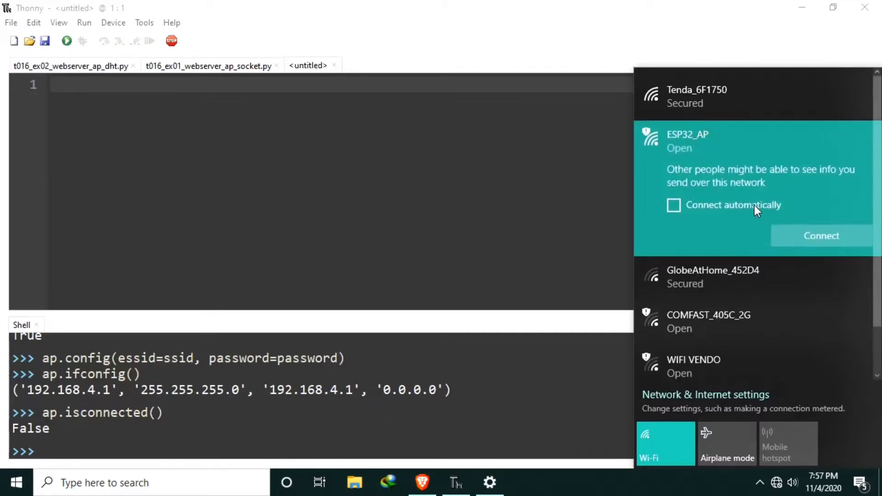
click(821, 237)
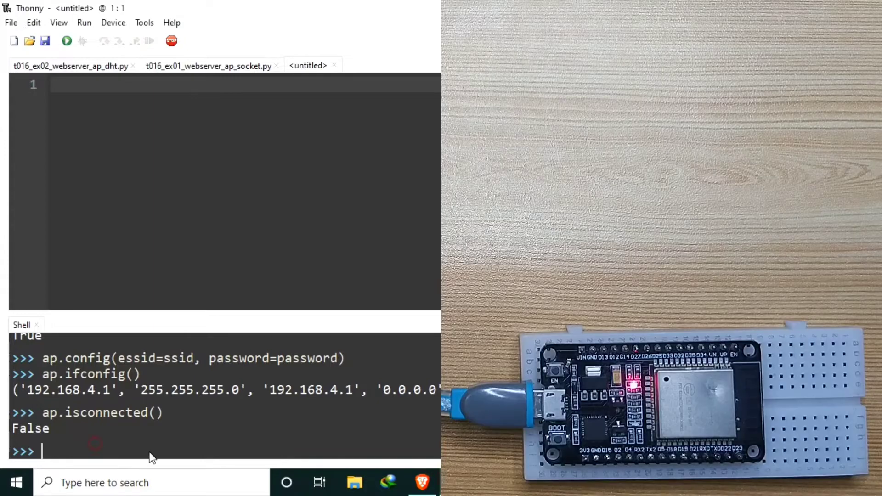
Step: Re-run ap.isconnected(), now returning True
text(ap.isconnected())
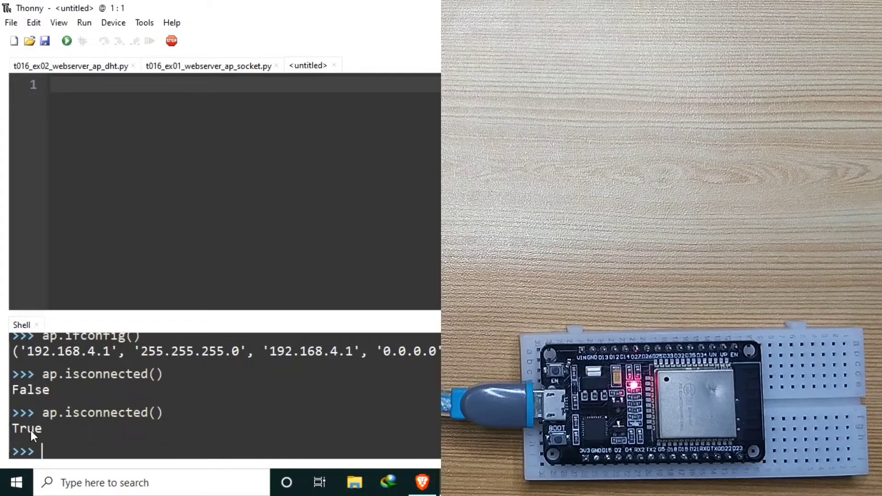
double_click(27, 428)
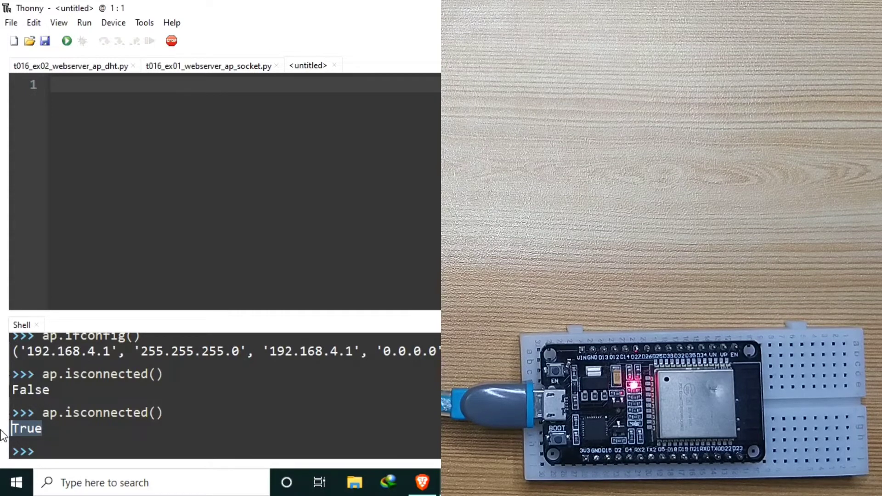
Step: Switch to t016_ex01_webserver_ap_socket.py and highlight its access-point wait loop
click(209, 65)
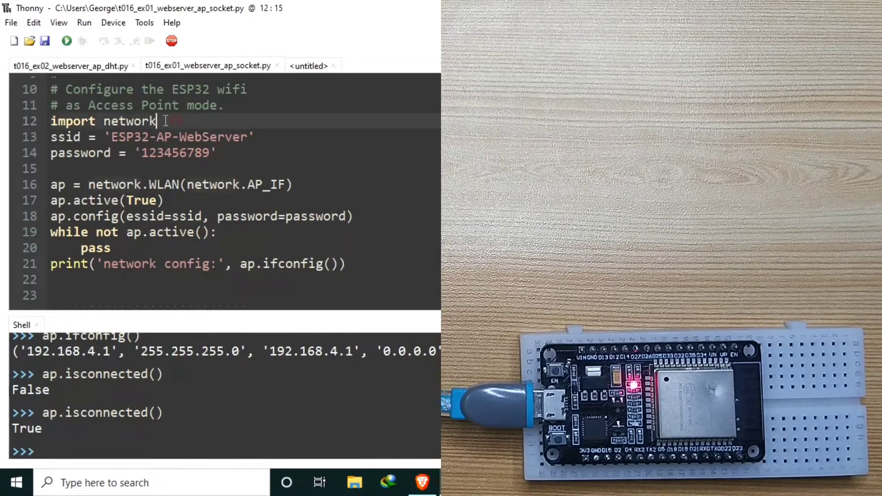
triple_click(104, 121)
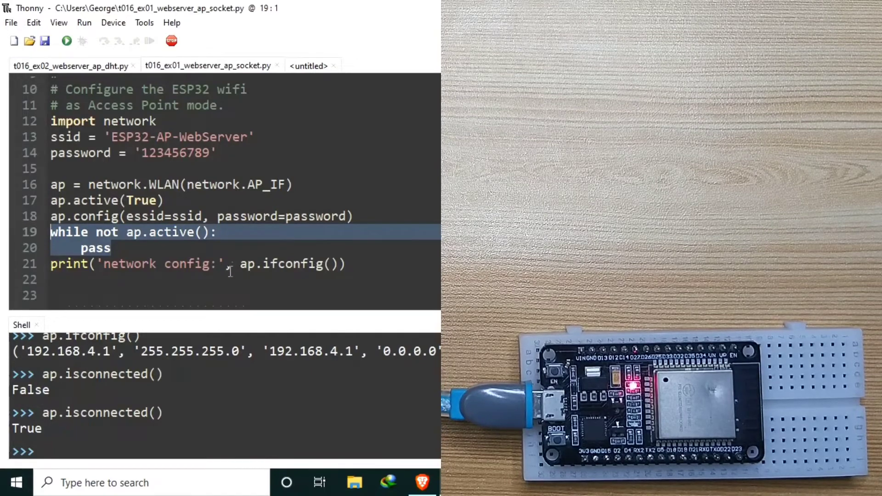
scroll(down, 3)
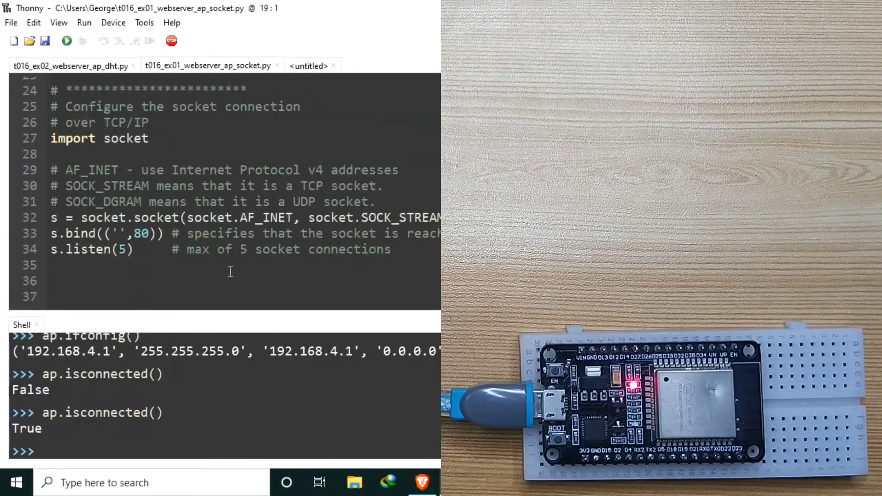
scroll(down, 3)
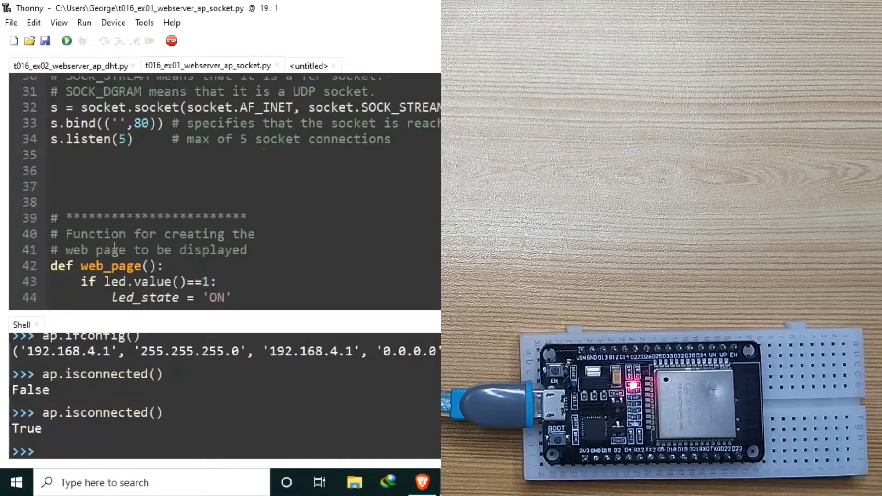
scroll(down, 3)
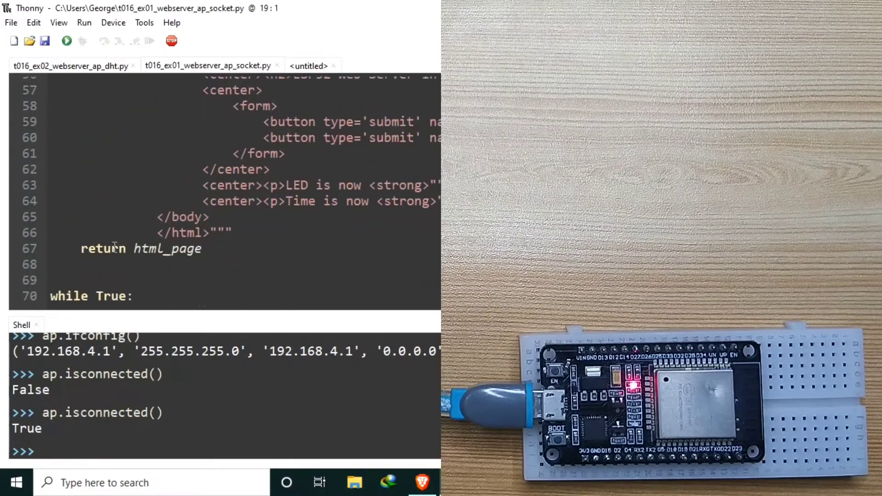
scroll(down, 3)
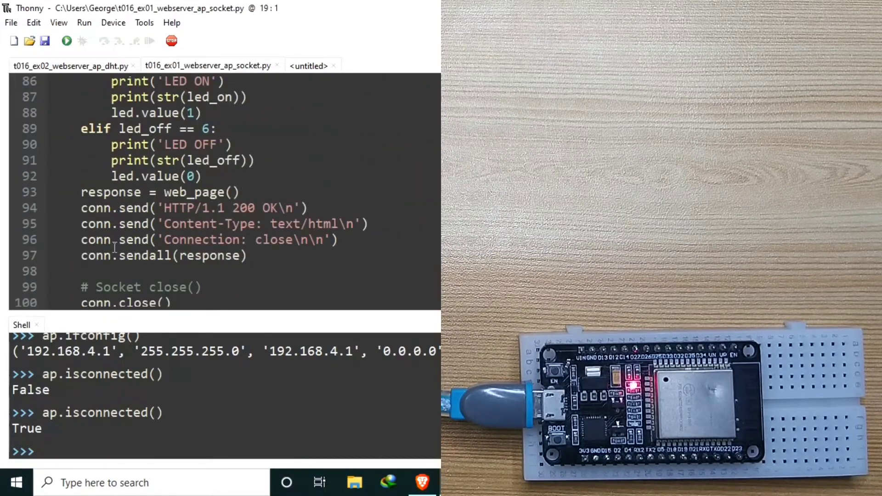
scroll(down, 3)
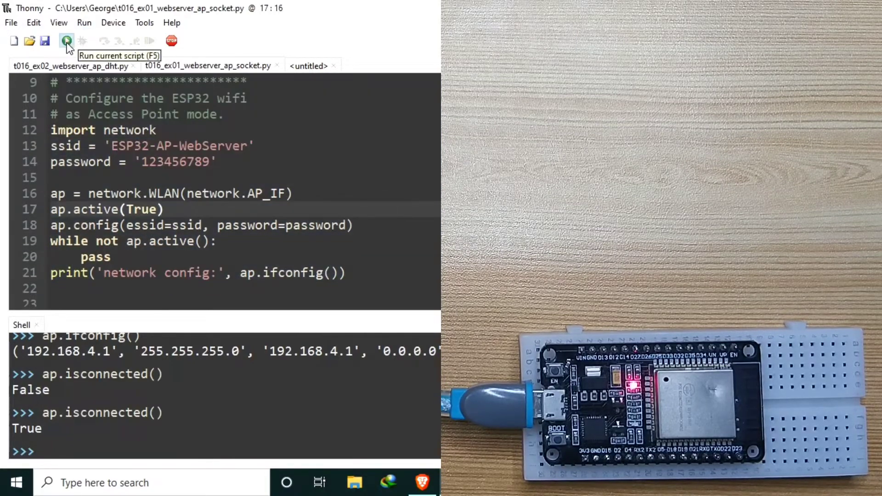
Step: Run the web server script on the ESP32, printing network config 192.168.4.1
click(66, 41)
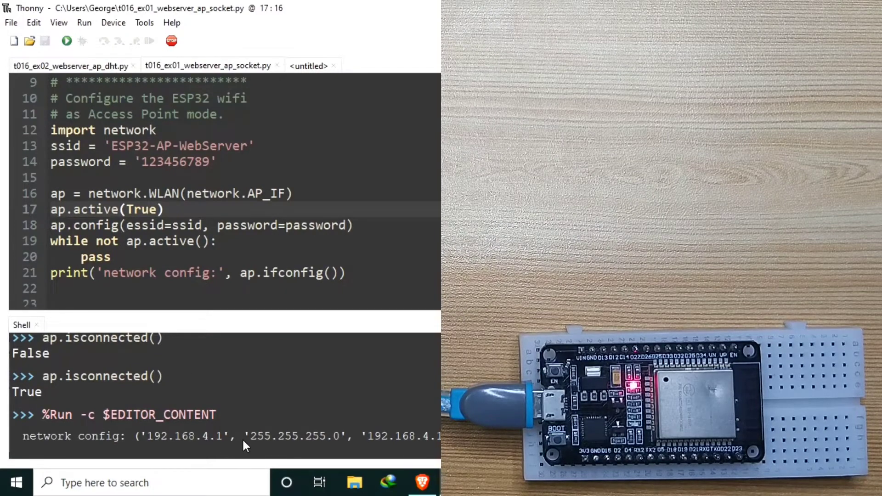
click(778, 483)
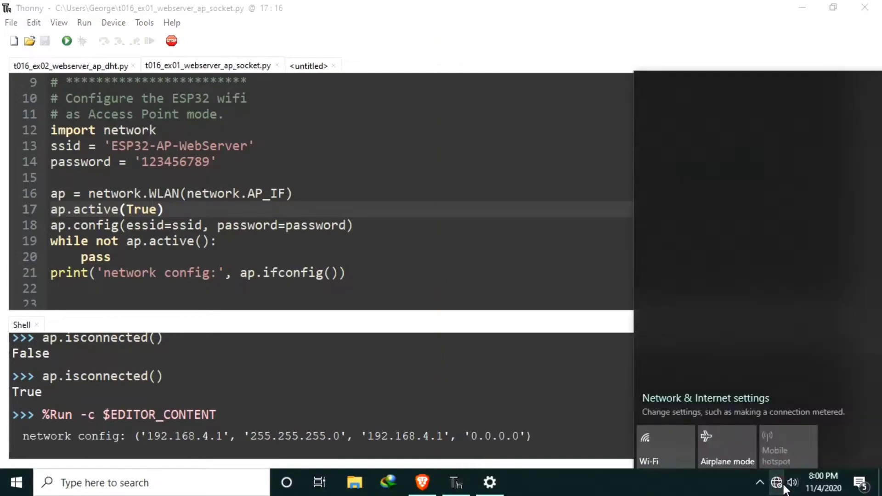
Step: Connect the computer to the ESP32-AP-WebServer network from the Wi-Fi flyout
click(666, 444)
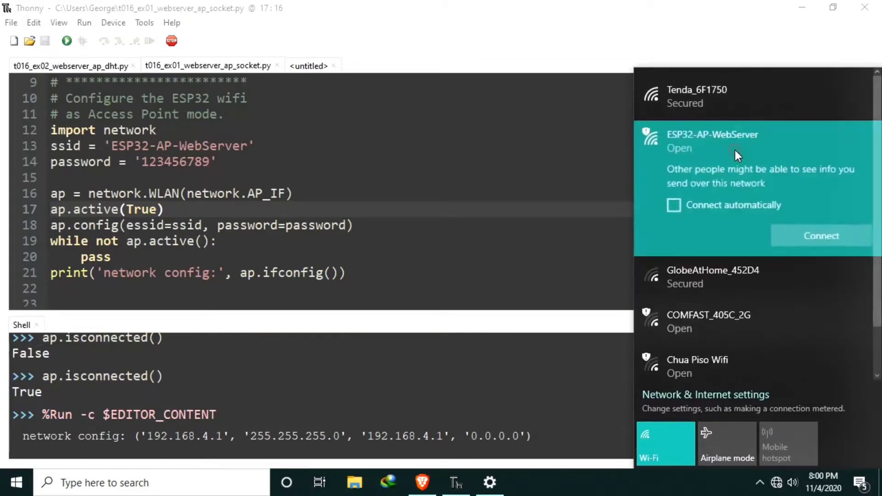
click(821, 236)
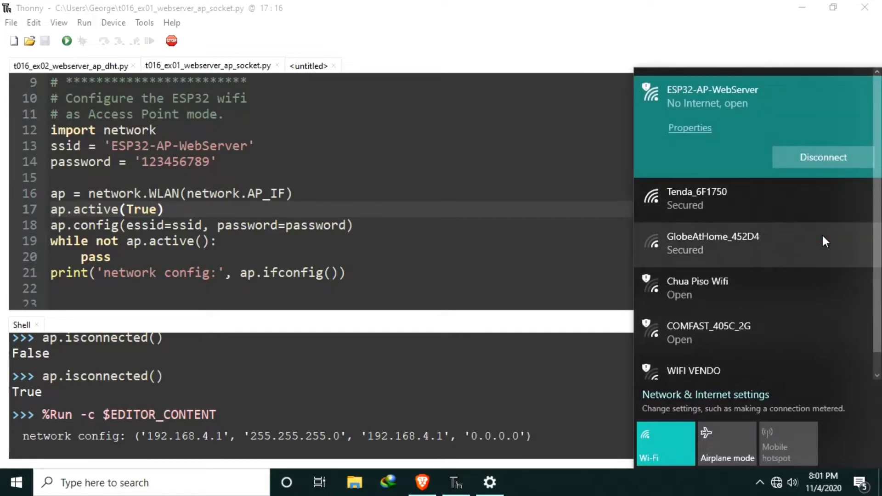
click(422, 483)
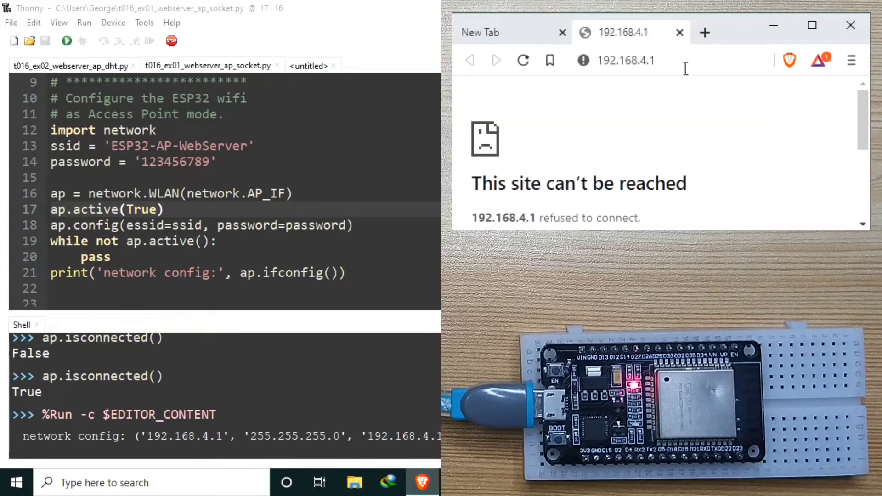
Step: Reload the 192.168.4.1 page in Brave, which still refuses to connect
click(626, 60)
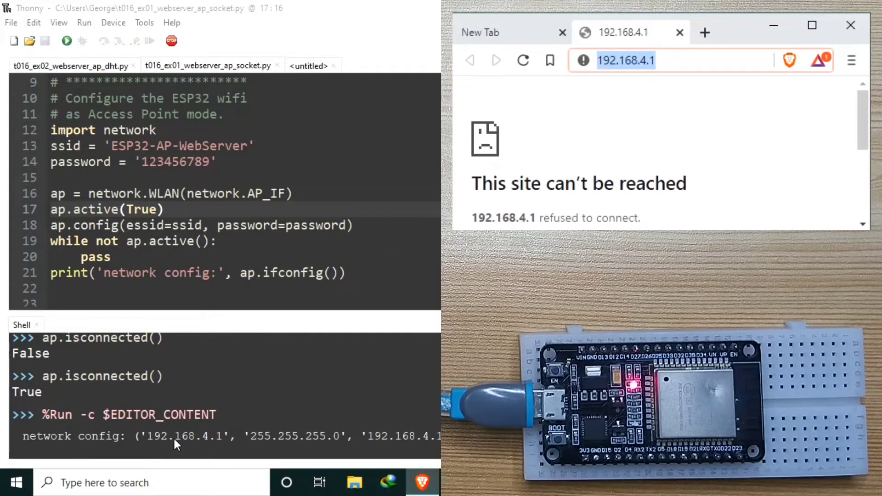
mouse_move(225, 447)
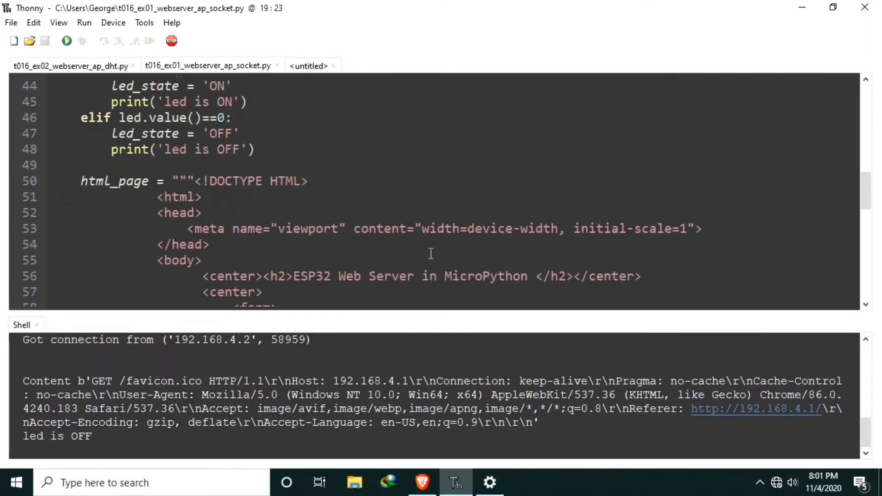
Step: Review the script and rerun it so the browser's connection logs LED OFF
scroll(down, 3)
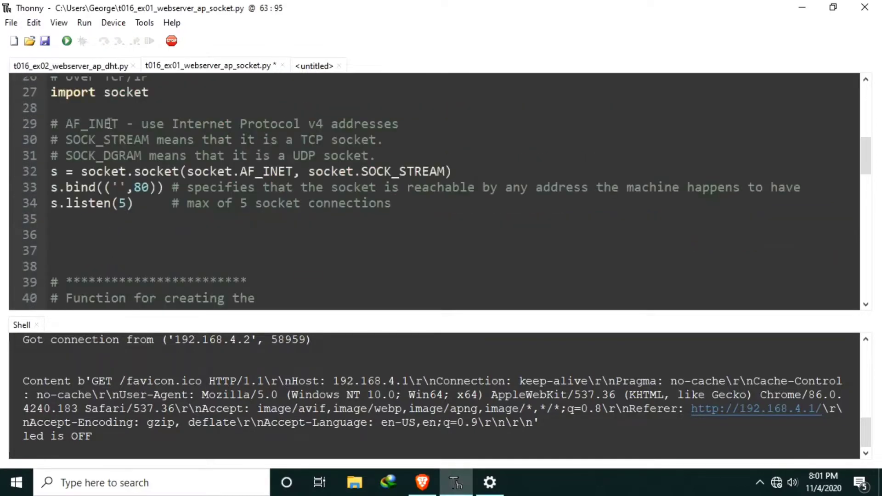
mouse_move(66, 40)
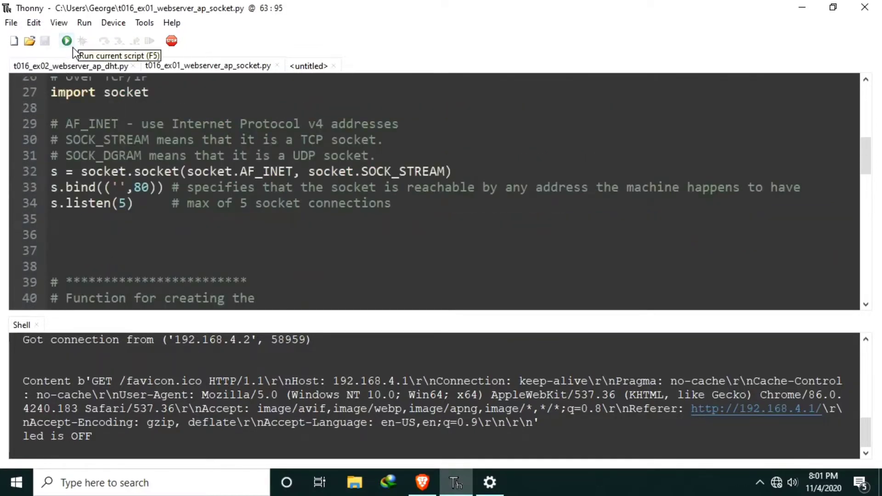
click(66, 40)
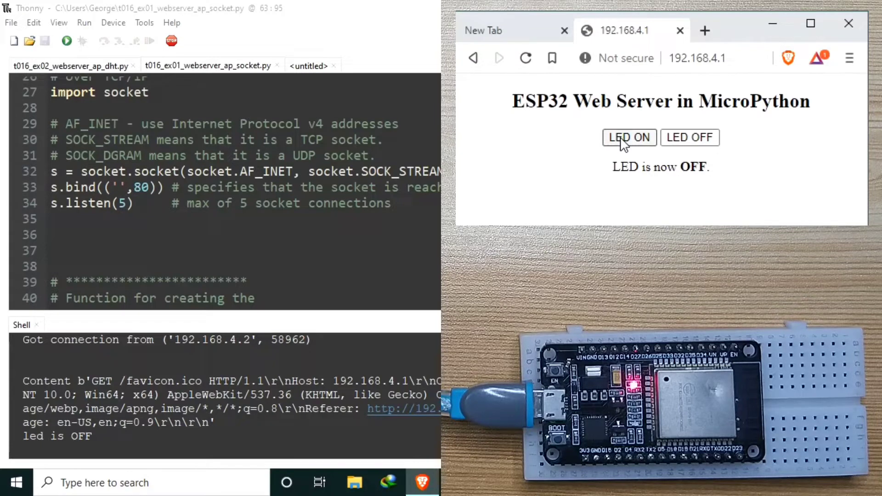
Step: Switch the ESP32 LED on, then off again, from the web page buttons
click(628, 136)
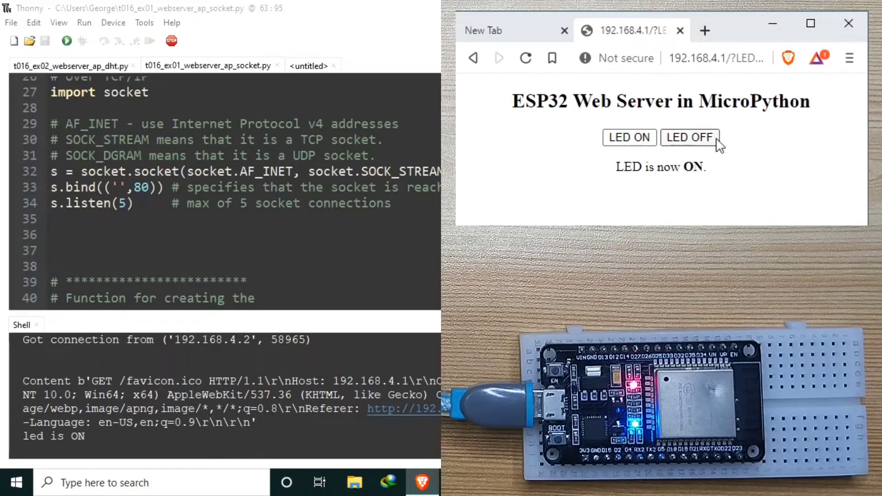
click(690, 137)
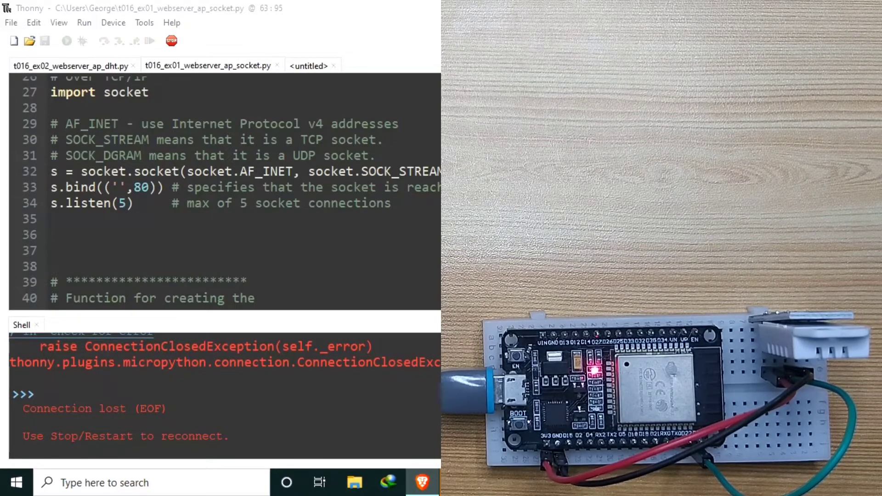
Step: Reconnect to the ESP32 and run the DHT web server script, which reports AP address 192.168.4.1
click(69, 65)
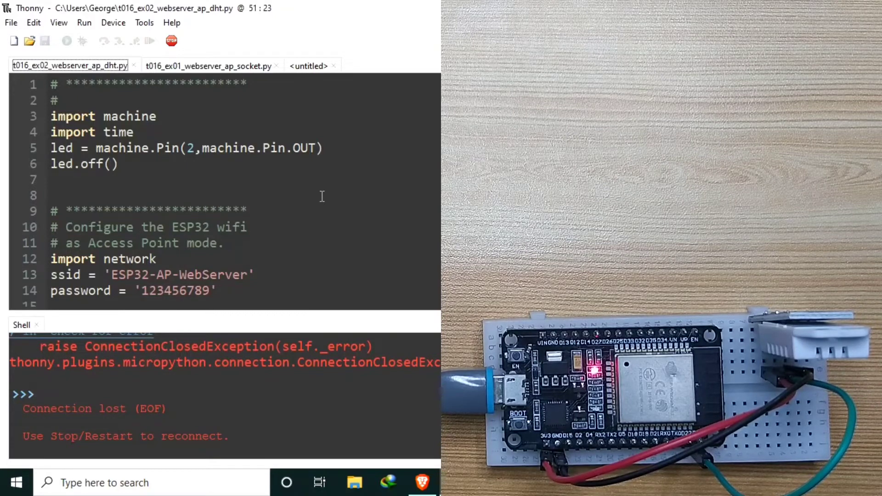
mouse_move(172, 42)
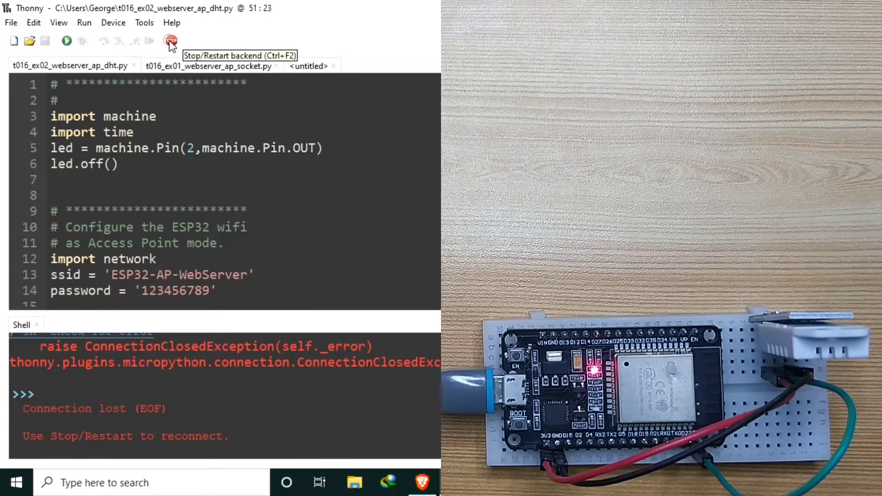
click(171, 41)
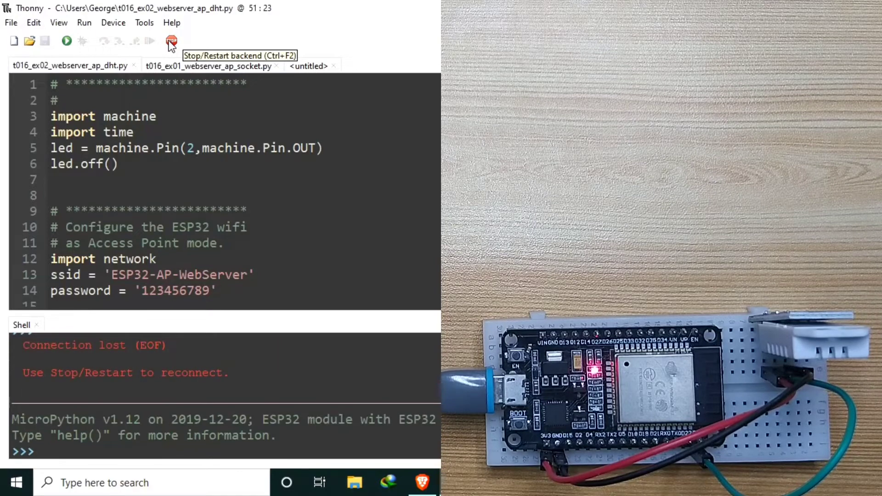
mouse_move(66, 40)
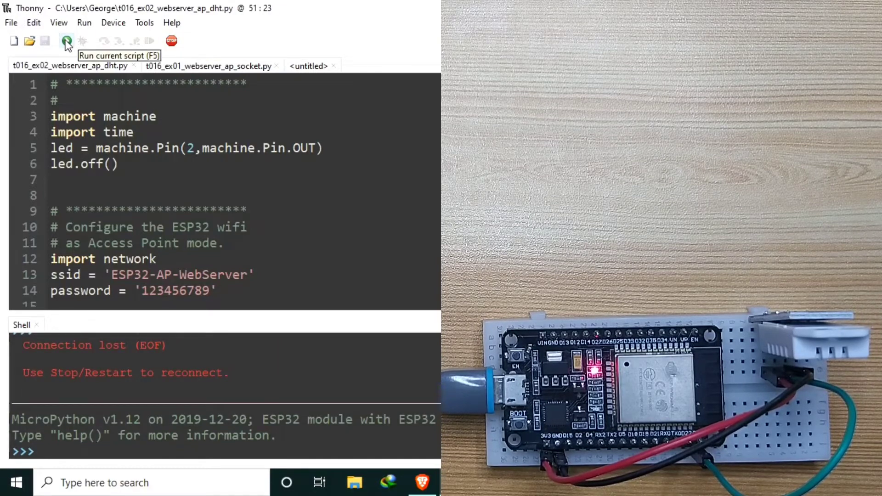
click(67, 41)
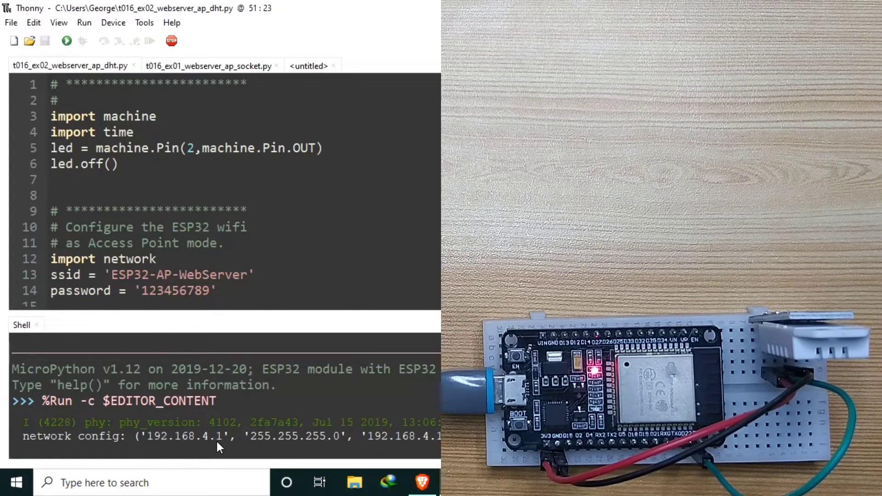
mouse_move(252, 433)
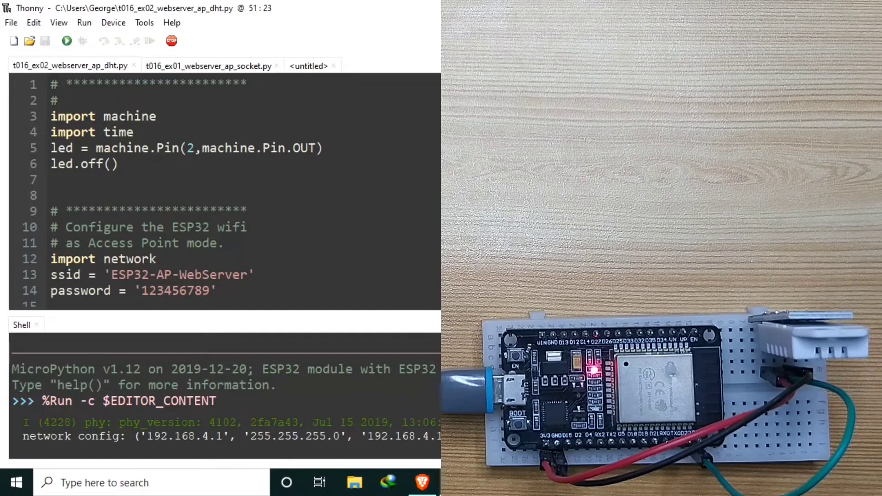
scroll(down, 3)
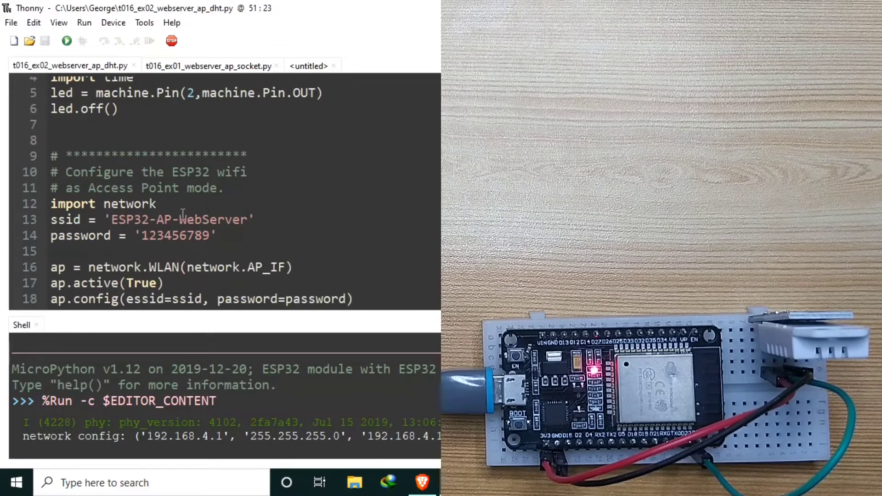
mouse_move(345, 454)
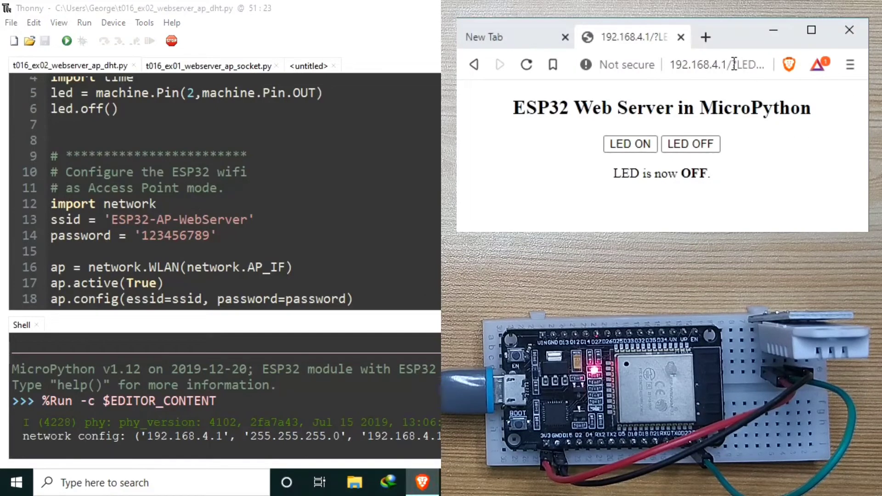
Step: Point the browser to 192.168.4.1 without the LED query and join the ESP32-AP-WebServer Wi-Fi
click(732, 65)
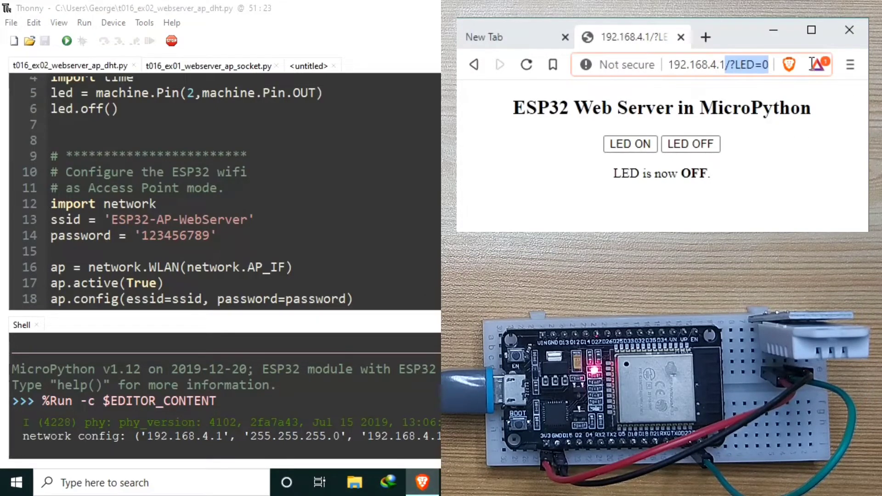
click(697, 65)
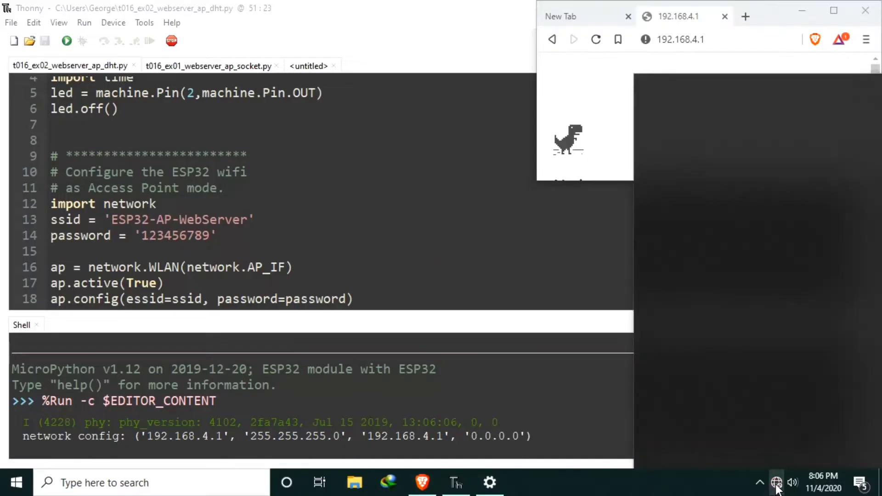
click(777, 482)
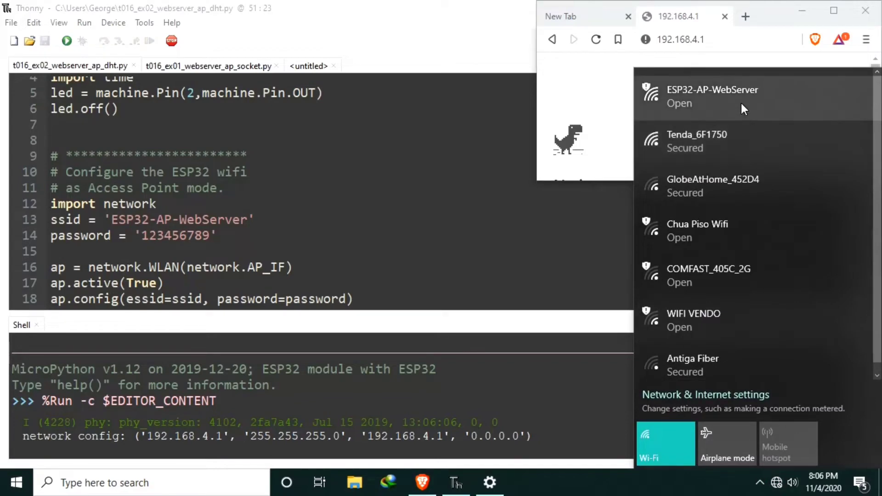
click(712, 96)
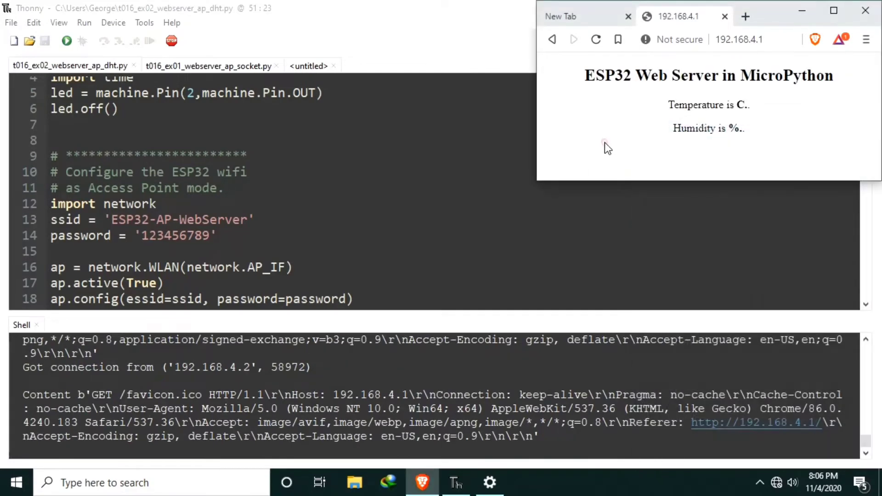
Step: Uncomment the d.measure(), temperature and humidity lines in web_page(), save, and stop the running server
scroll(down, 3)
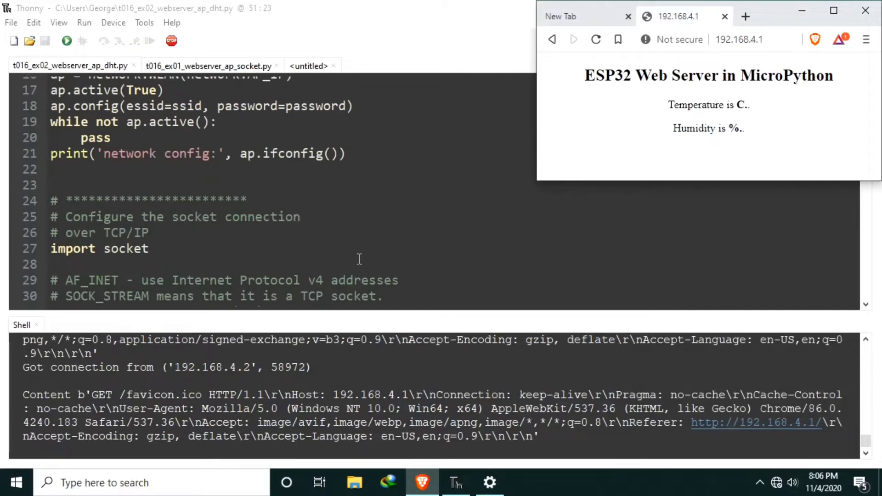
scroll(down, 3)
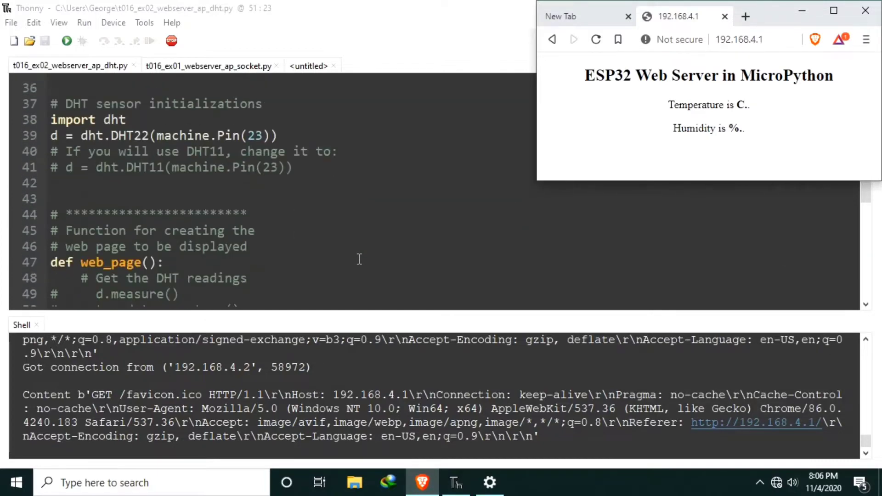
mouse_move(201, 249)
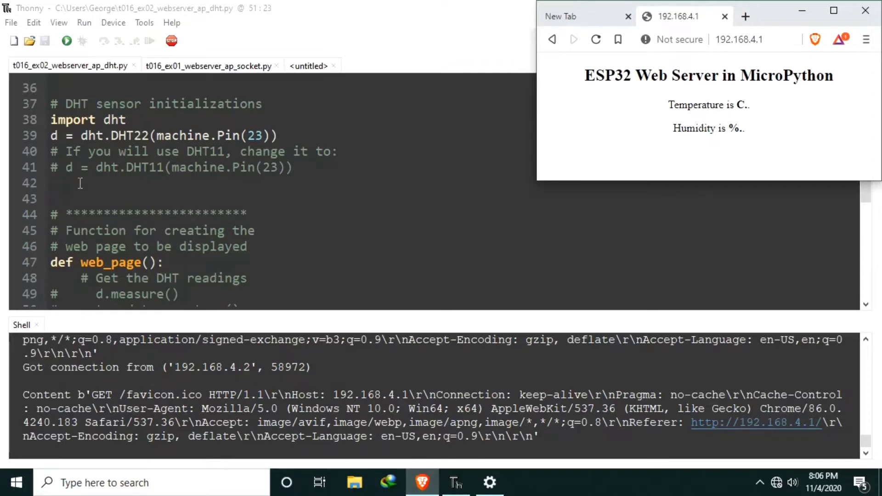
scroll(down, 3)
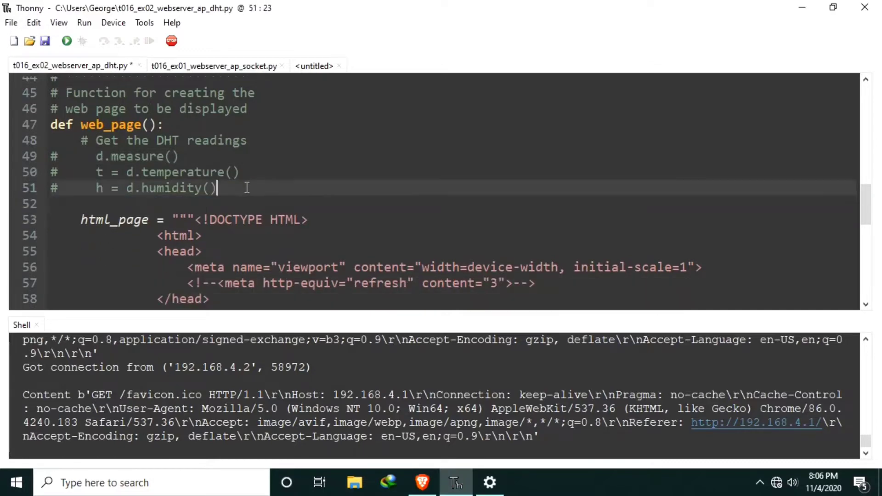
right_click(169, 172)
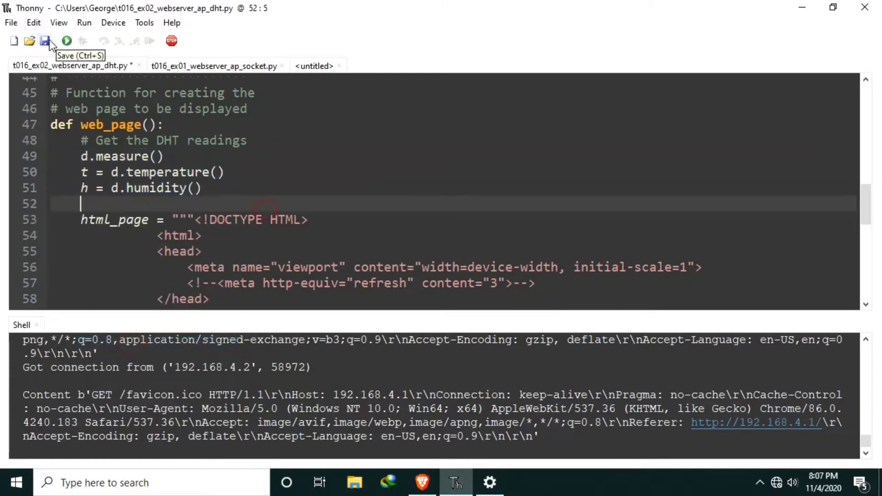
scroll(down, 3)
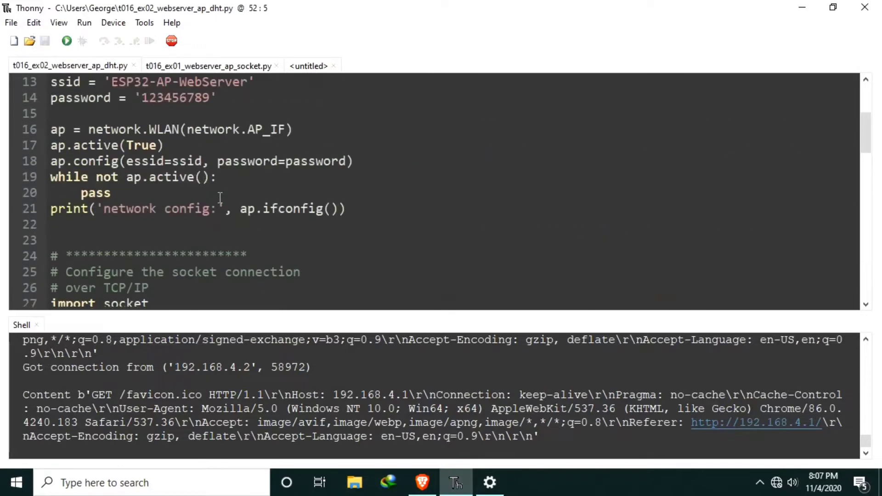
click(171, 40)
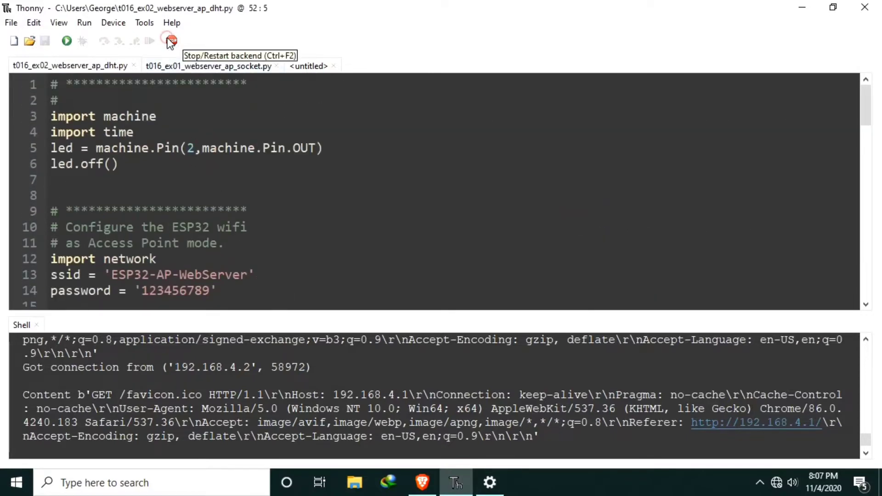
Step: Restart the backend, run the updated script, and reload the page to show 29.4 C and 65.5 %
click(170, 41)
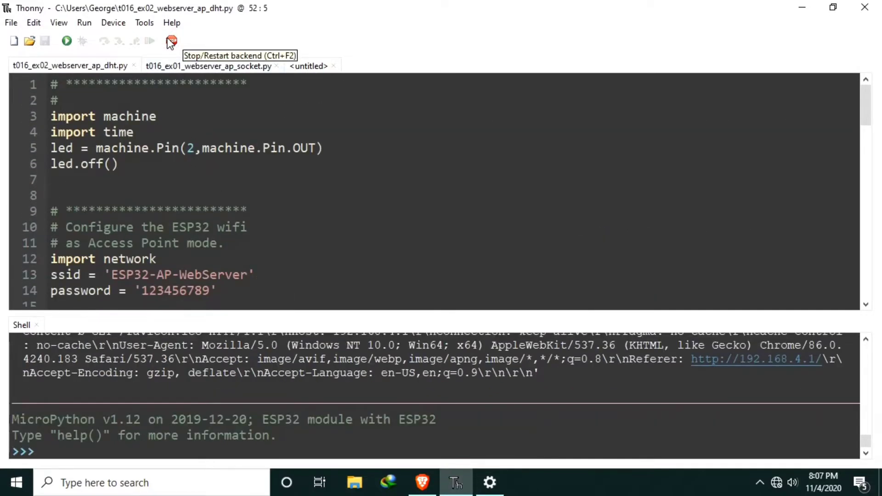
click(66, 41)
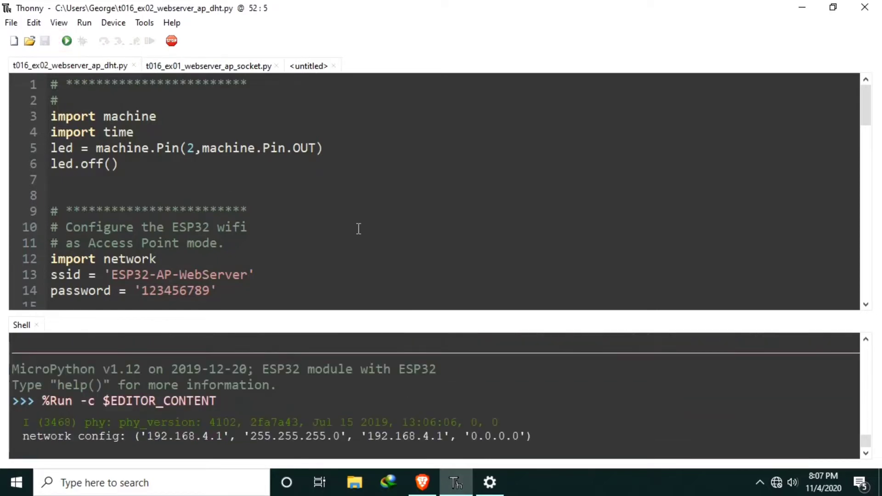
click(777, 483)
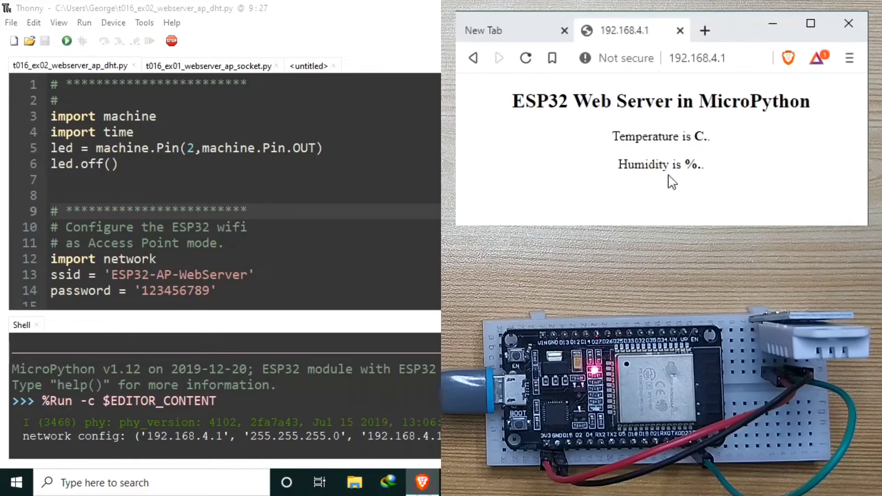
click(525, 58)
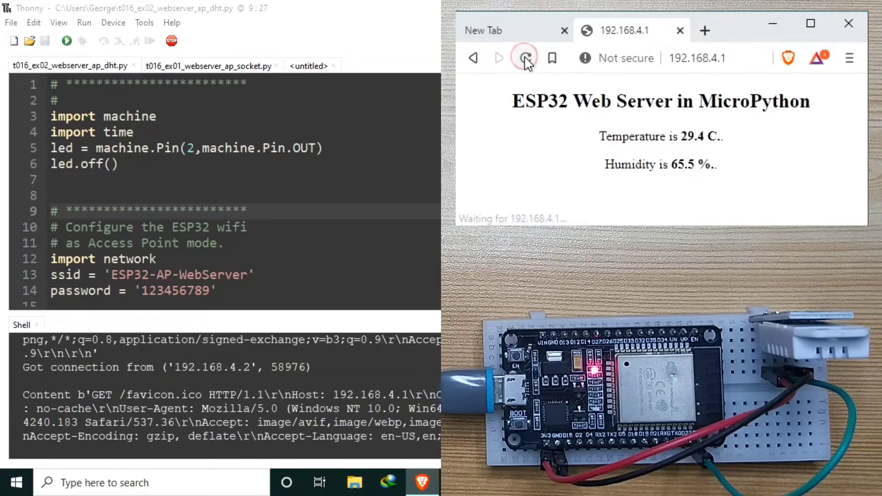
click(526, 58)
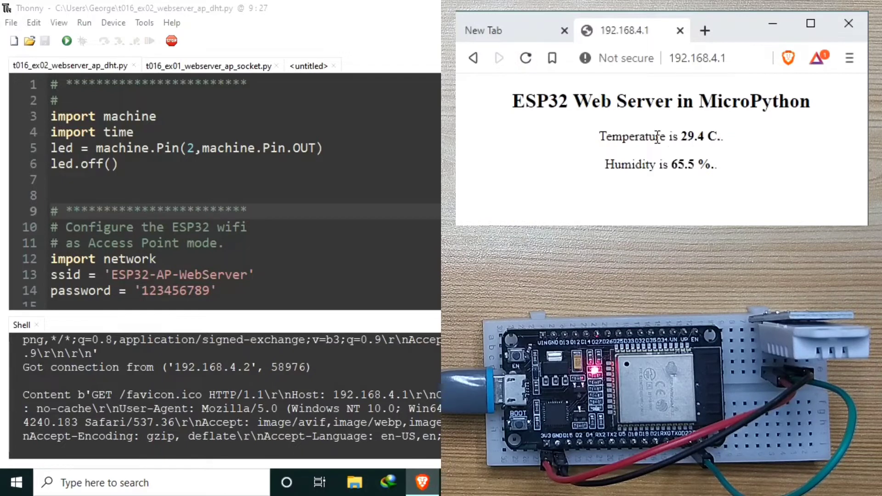
mouse_move(654, 155)
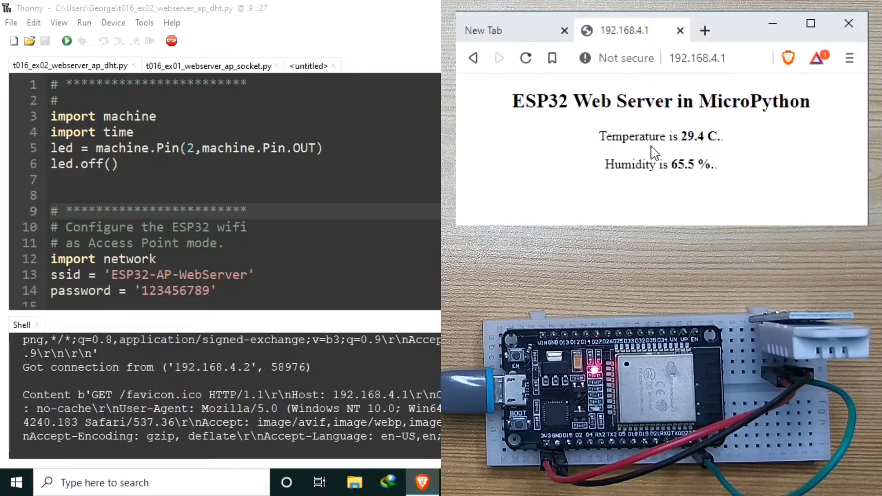
mouse_move(685, 147)
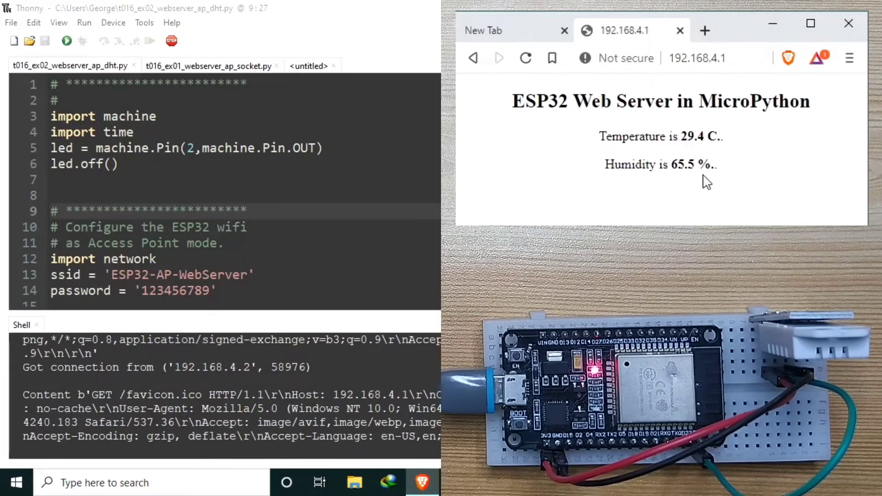
mouse_move(708, 193)
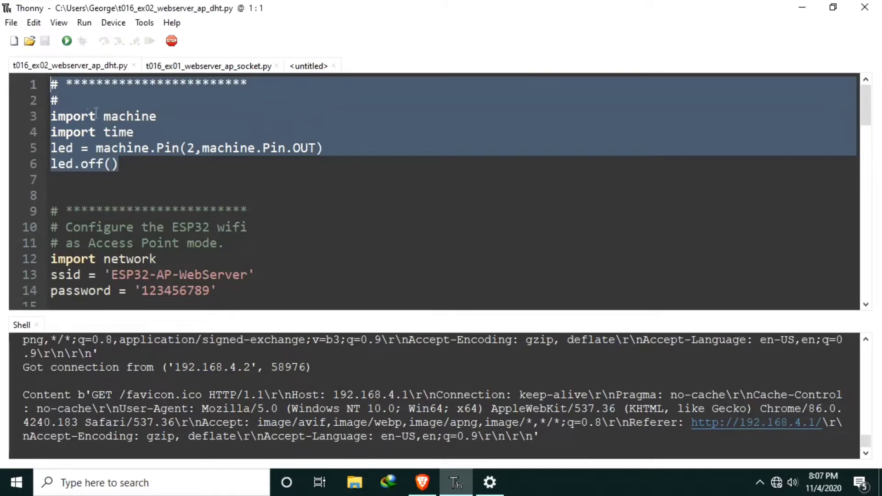
scroll(down, 3)
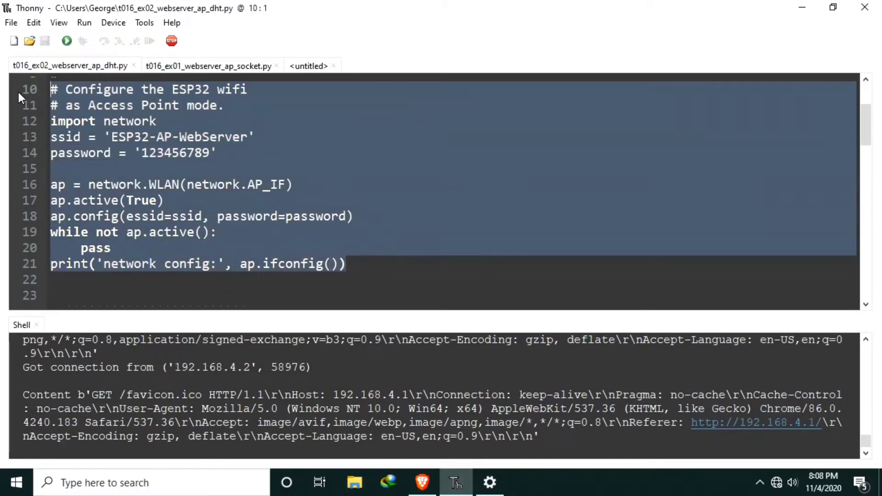
scroll(down, 3)
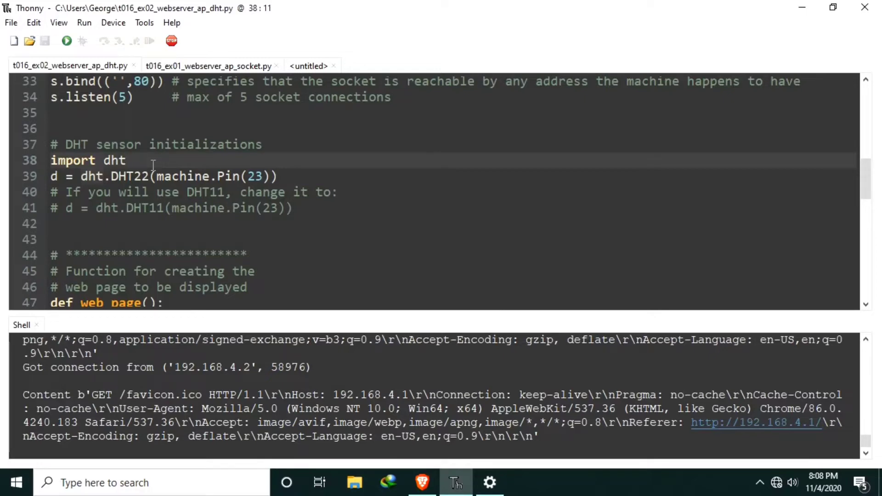
click(126, 160)
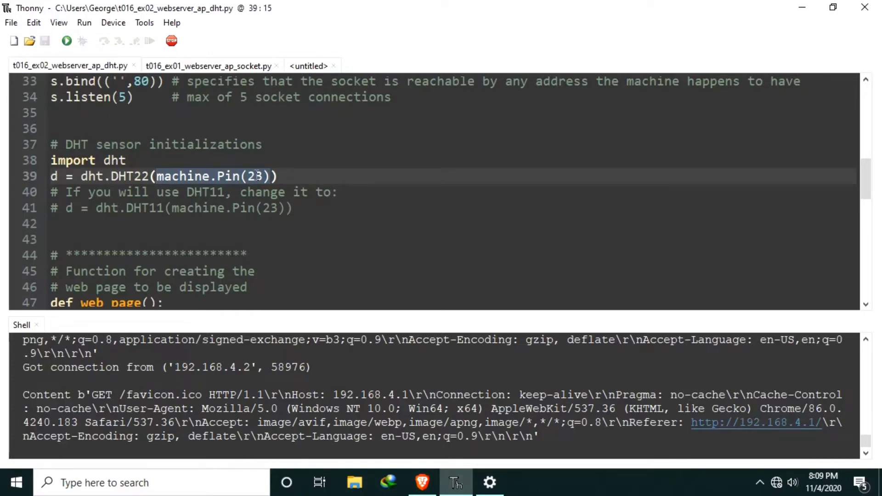
scroll(down, 3)
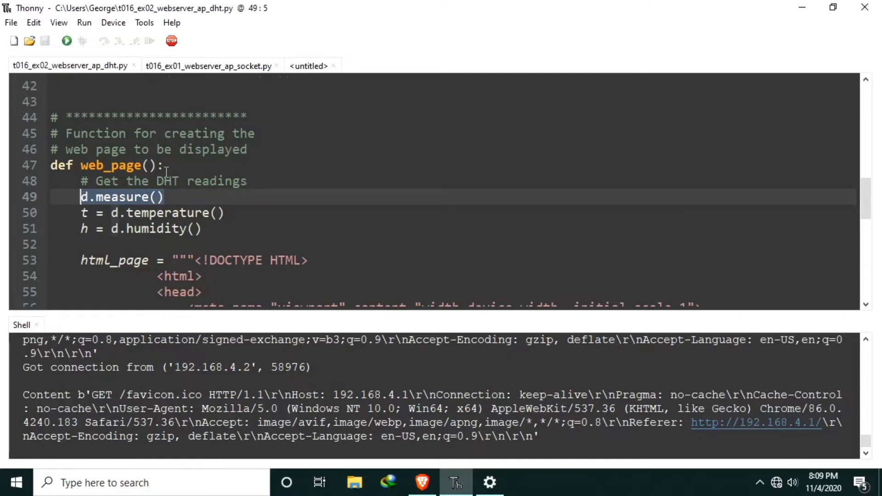
mouse_move(236, 215)
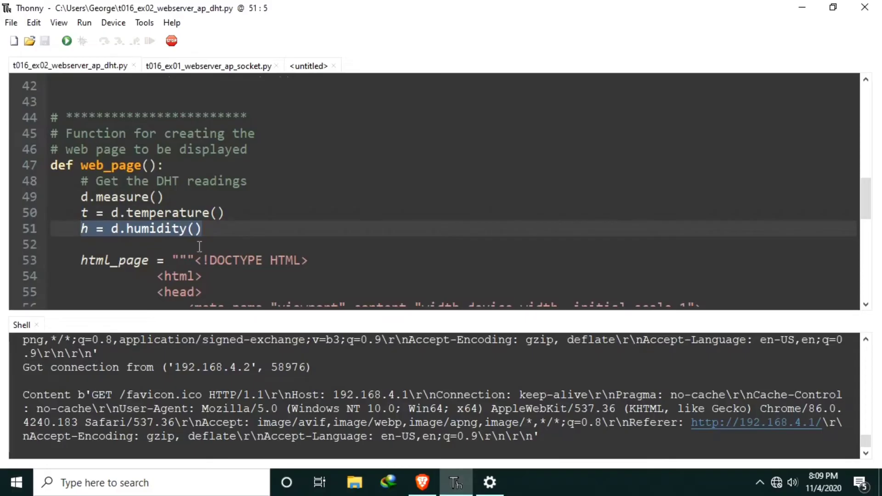
scroll(down, 3)
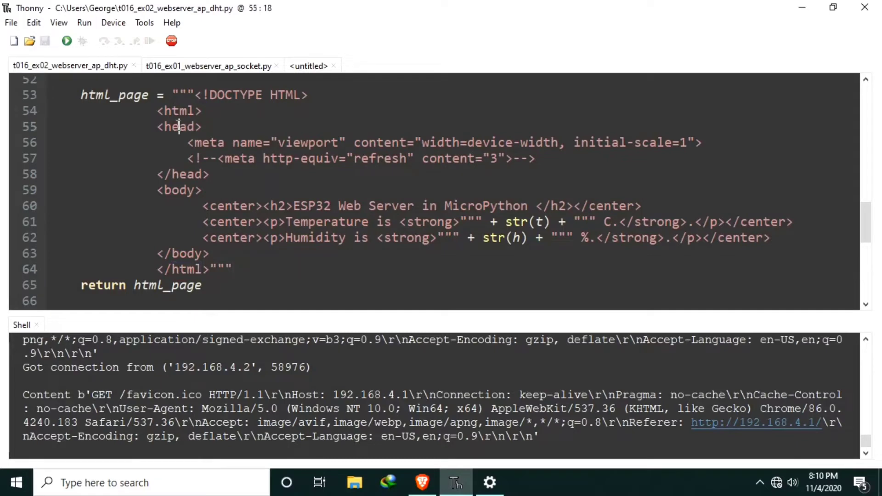
double_click(188, 174)
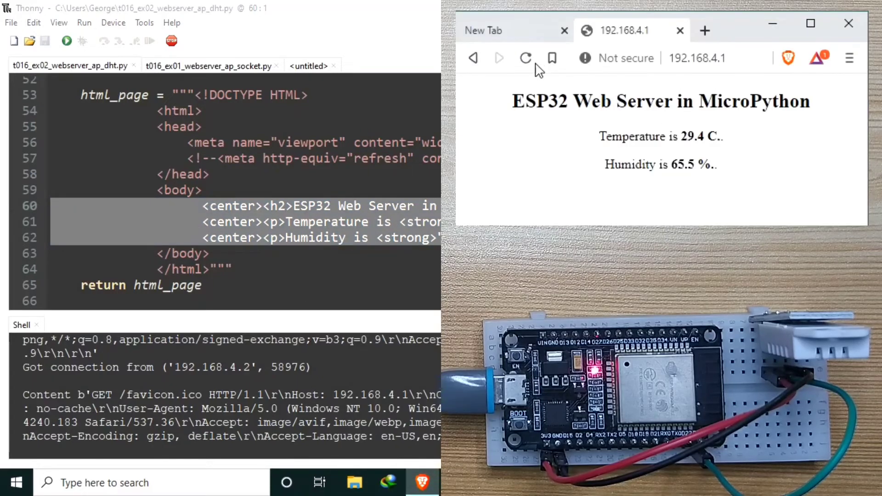
Step: Reload the 192.168.4.1 page to fetch fresh temperature and humidity readings
click(524, 57)
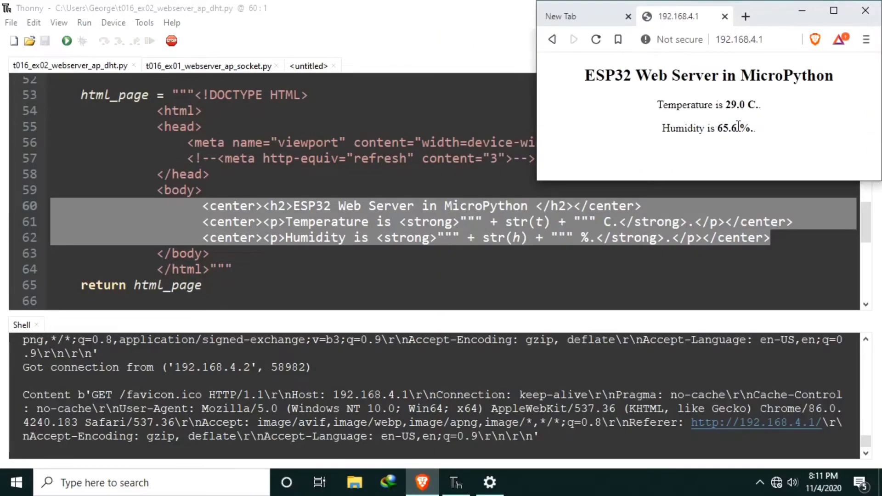
mouse_move(568, 251)
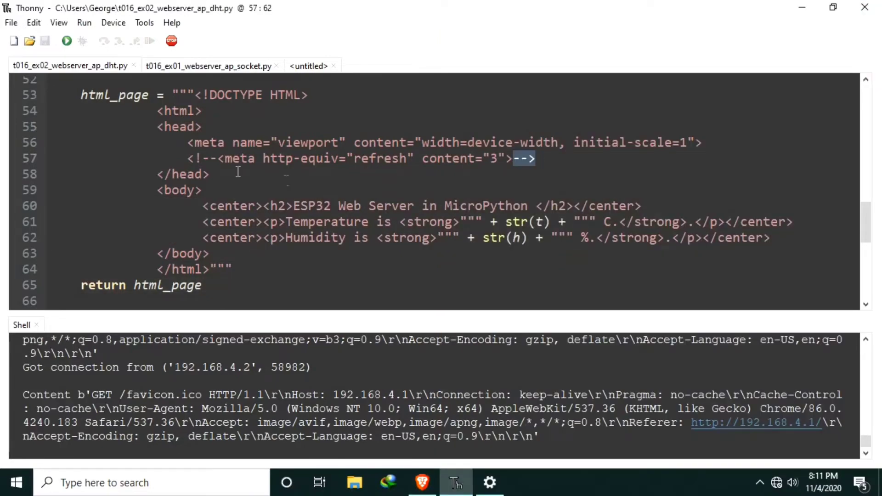
Step: Uncomment the meta refresh tag on line 57, set its interval to 1 second, and save
click(191, 158)
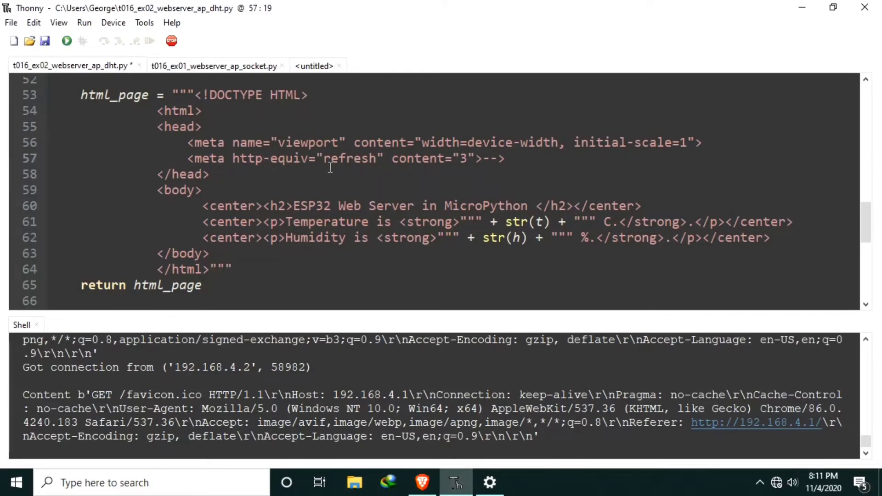
mouse_move(410, 177)
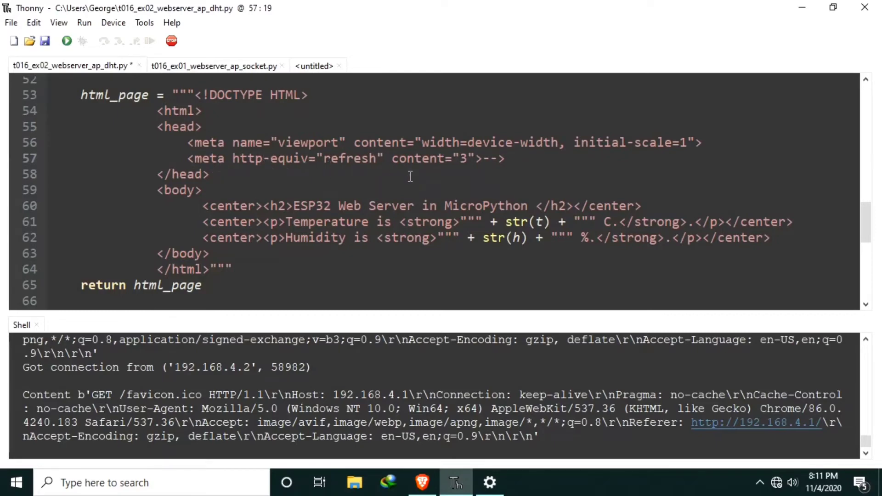
double_click(461, 158)
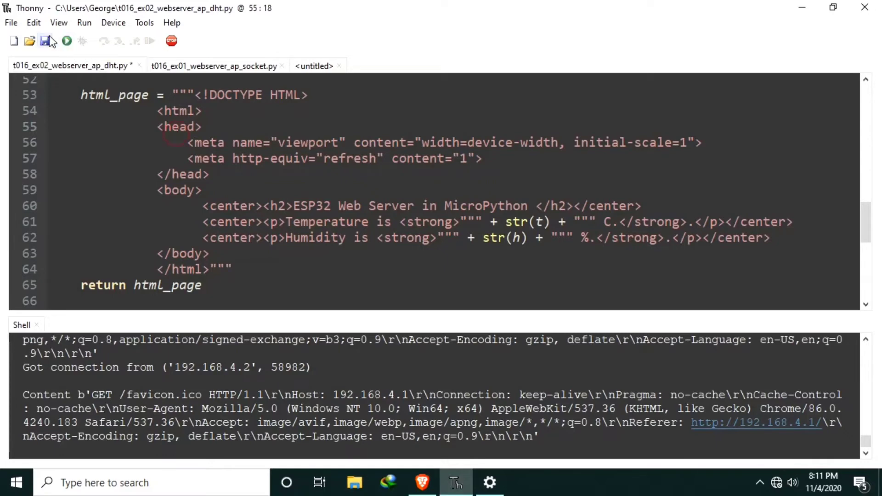
click(45, 40)
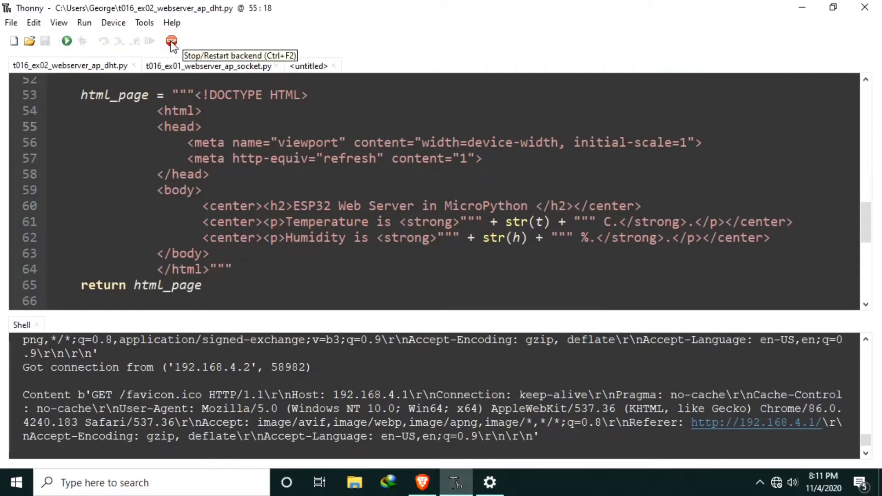
Step: Restart MicroPython on the ESP32 and run the updated web server script
click(172, 41)
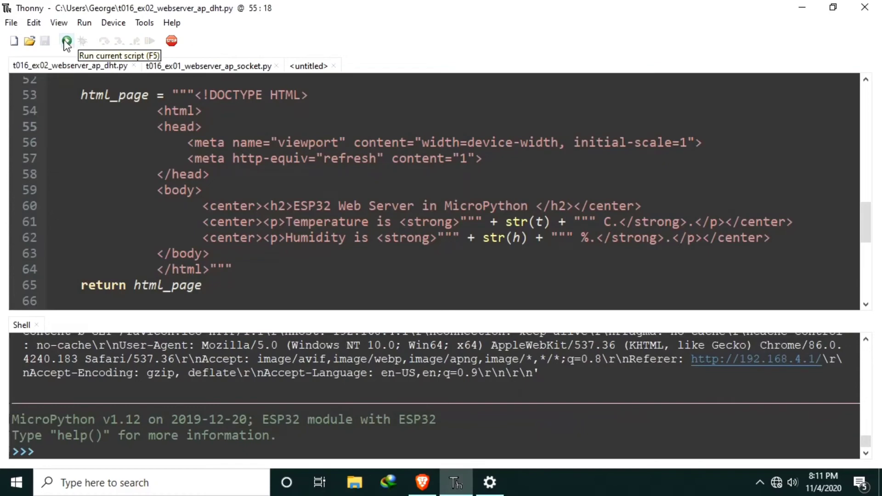
click(66, 41)
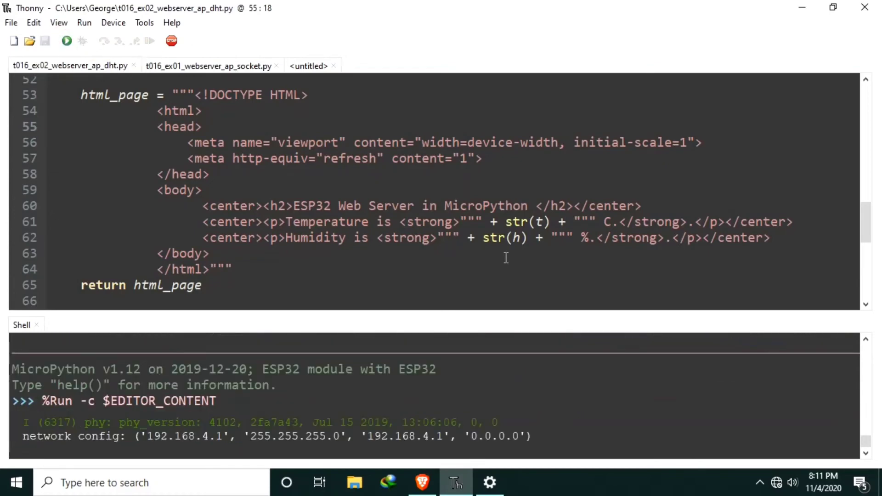
click(777, 483)
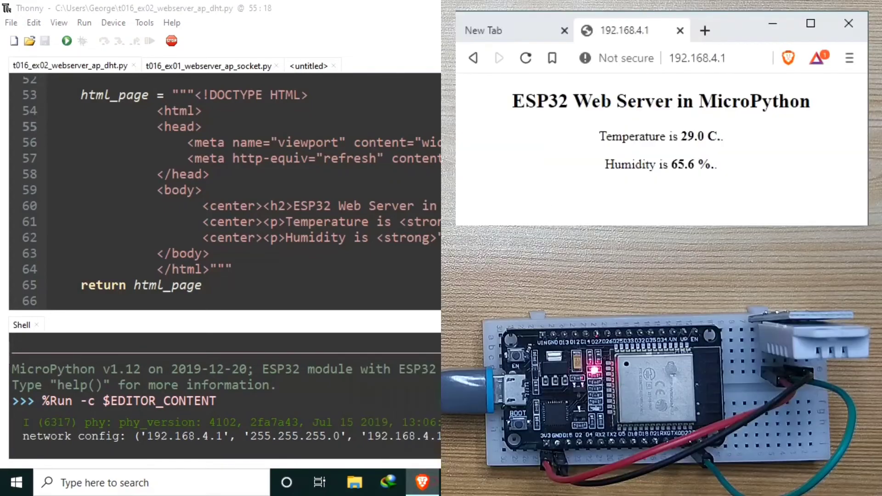
mouse_move(526, 58)
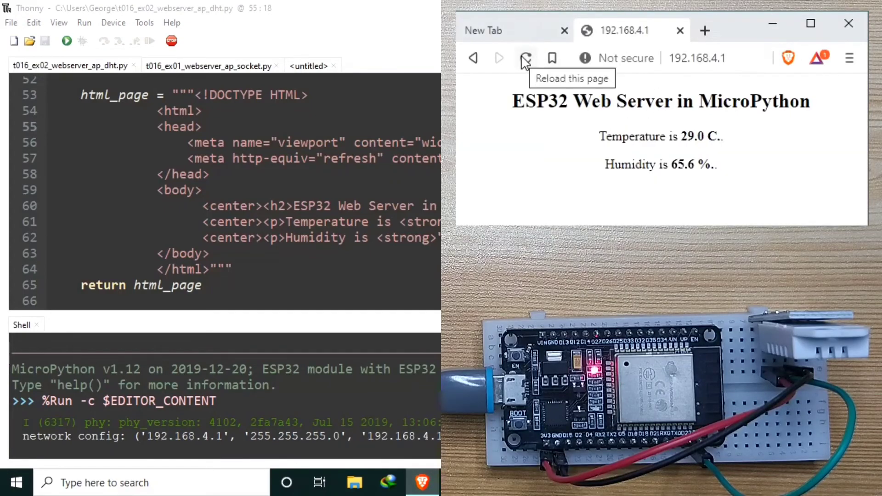
Step: Reload the 192.168.4.1 page so its readings auto-refresh every second, around 28.6 C and 64 %
click(525, 58)
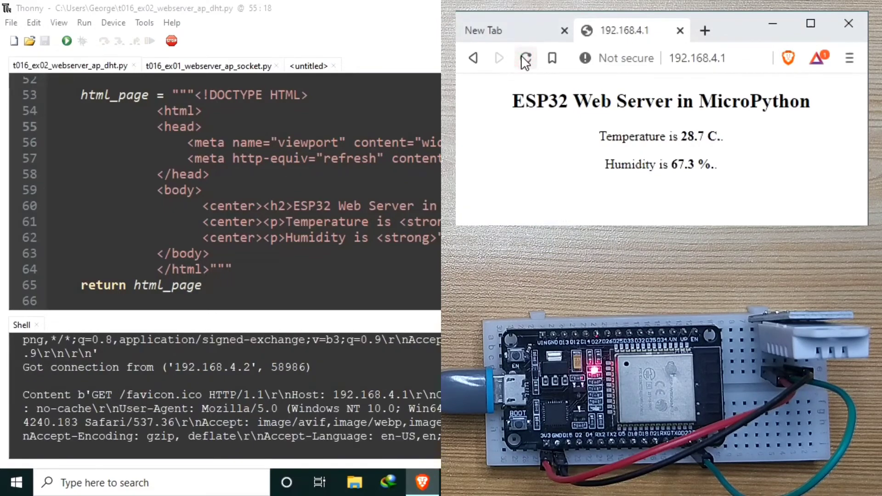
click(526, 58)
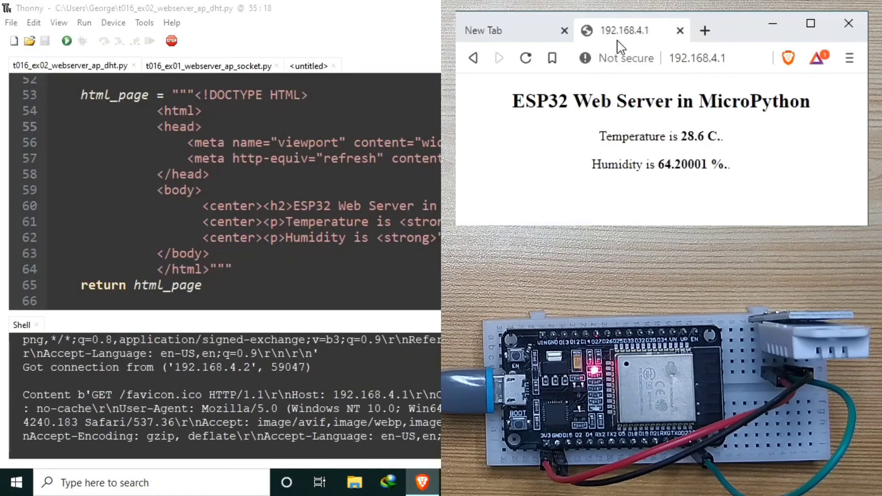
click(525, 58)
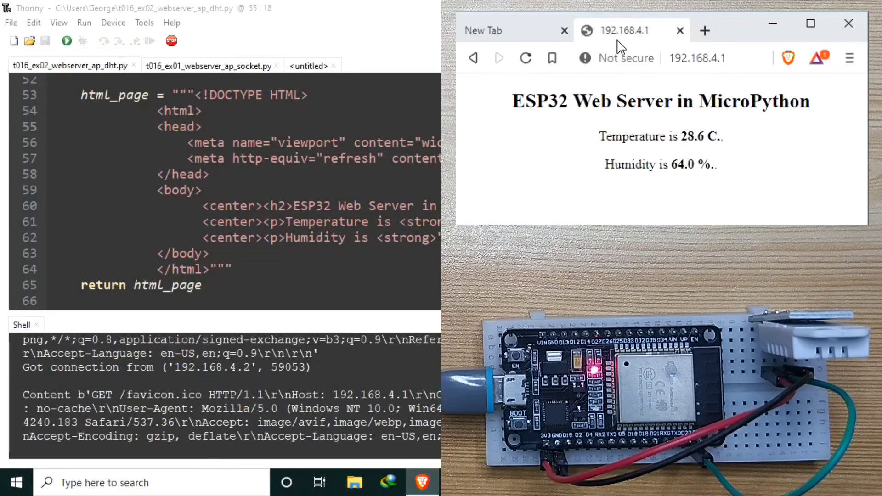
click(525, 58)
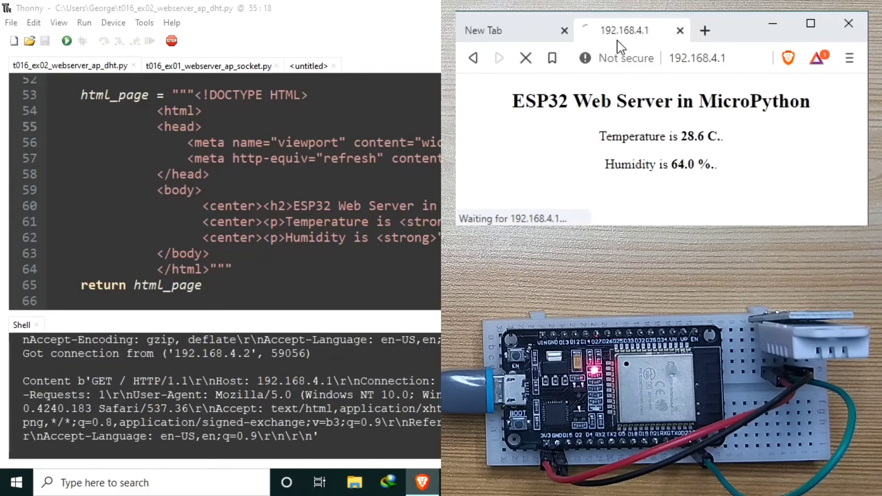
click(525, 58)
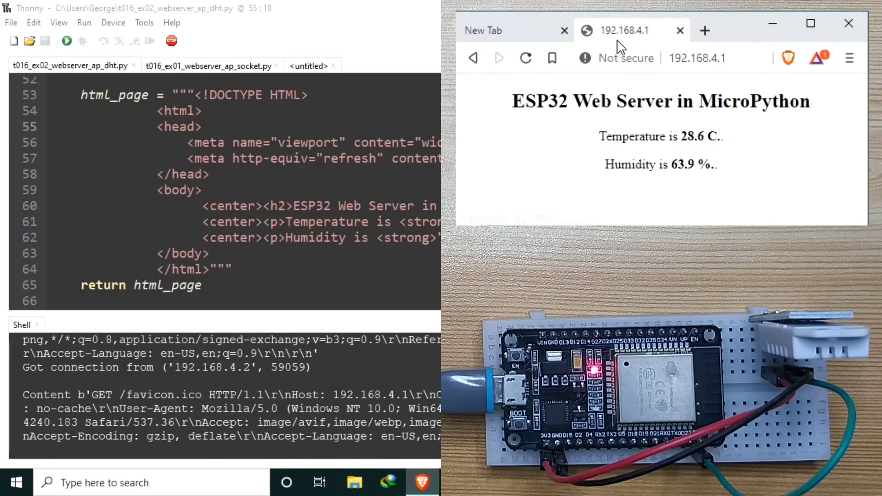
click(525, 58)
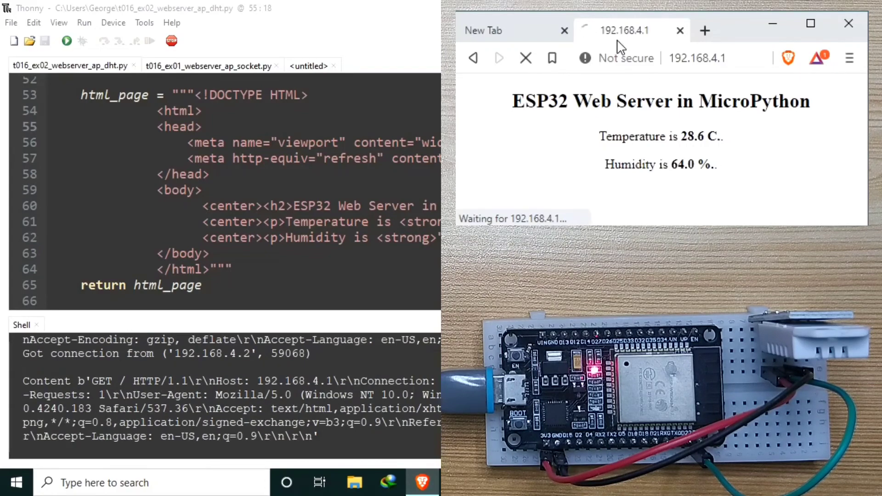
click(525, 58)
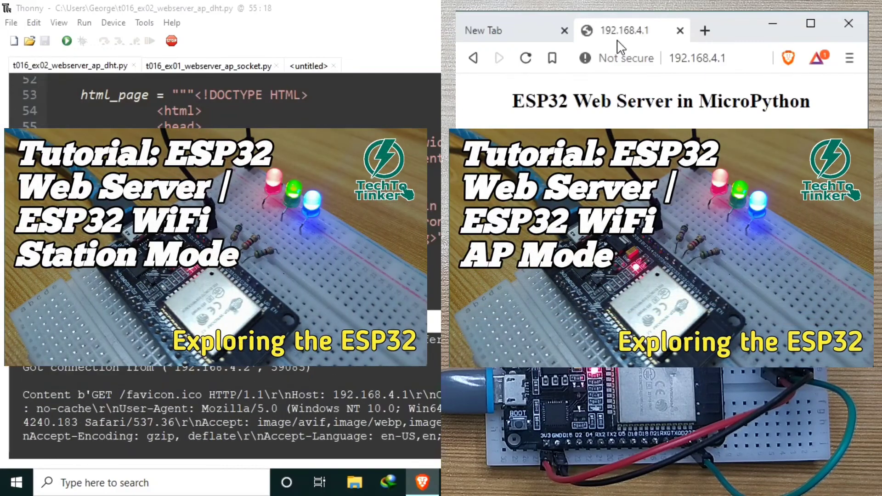
click(526, 58)
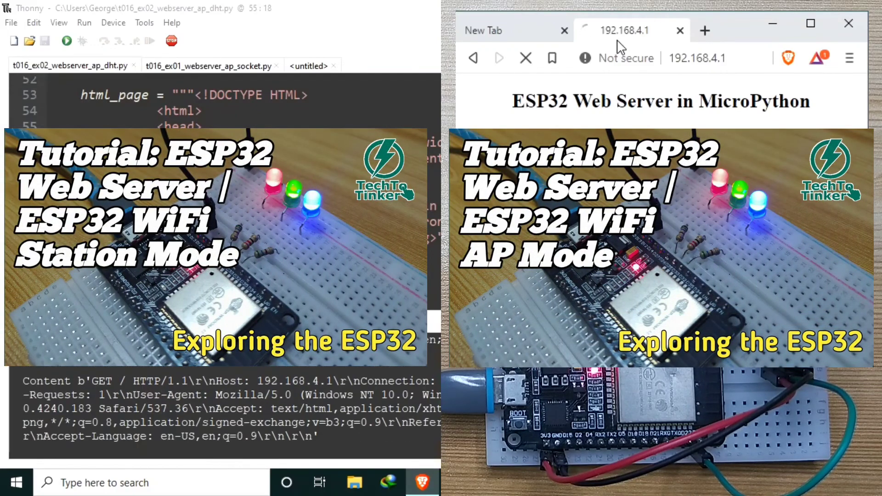
click(525, 58)
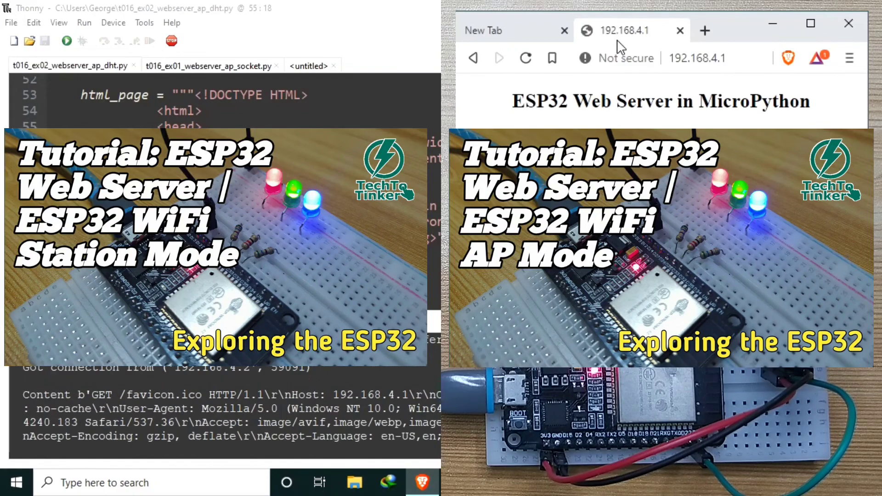
click(524, 58)
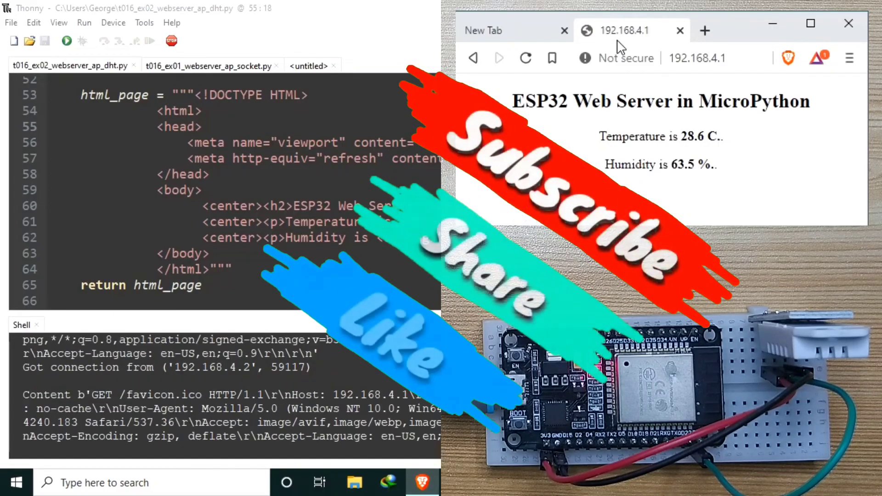
click(525, 58)
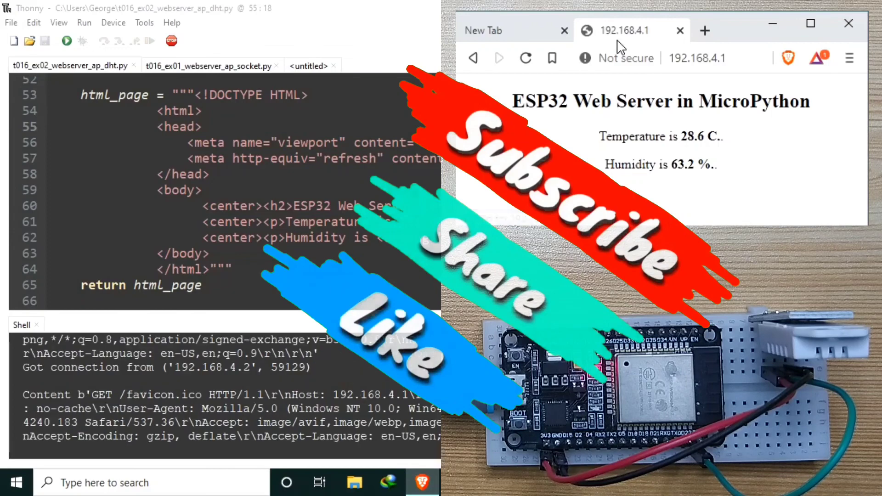
click(524, 57)
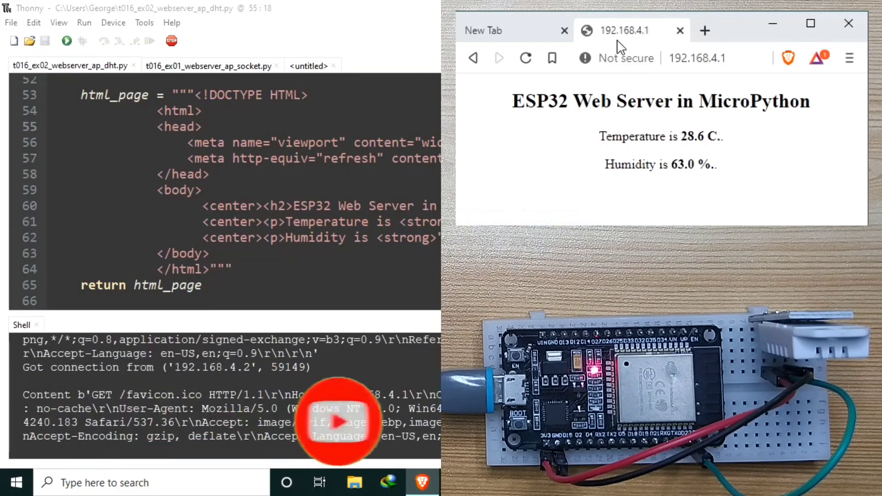
click(525, 58)
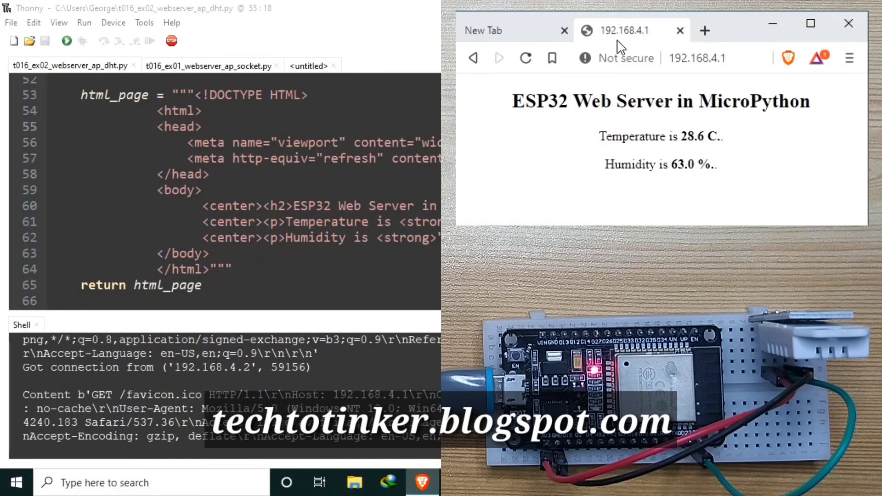
click(525, 58)
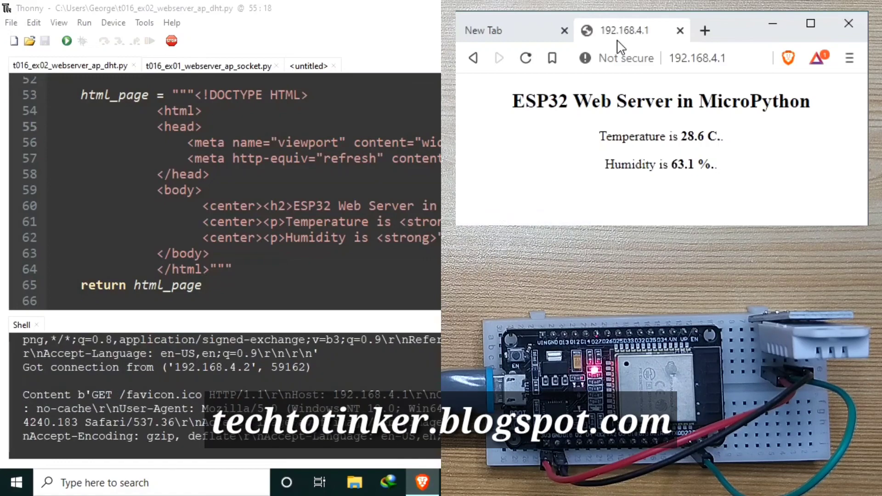
click(525, 58)
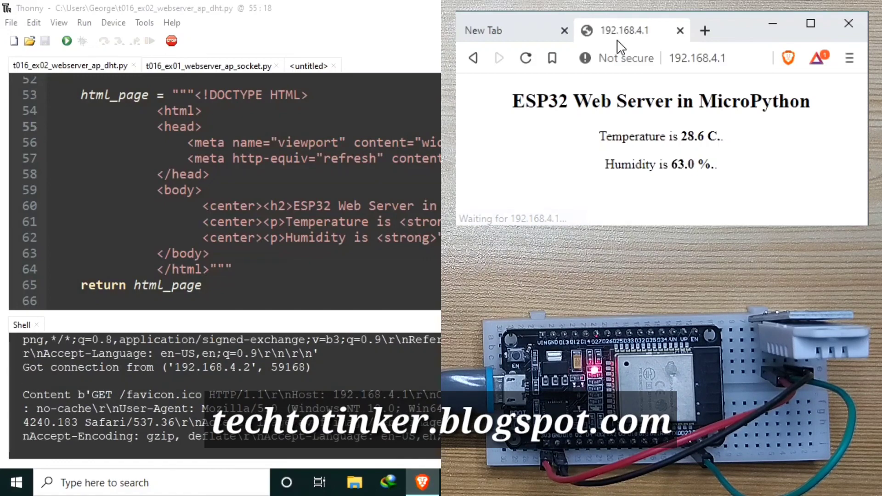
click(525, 58)
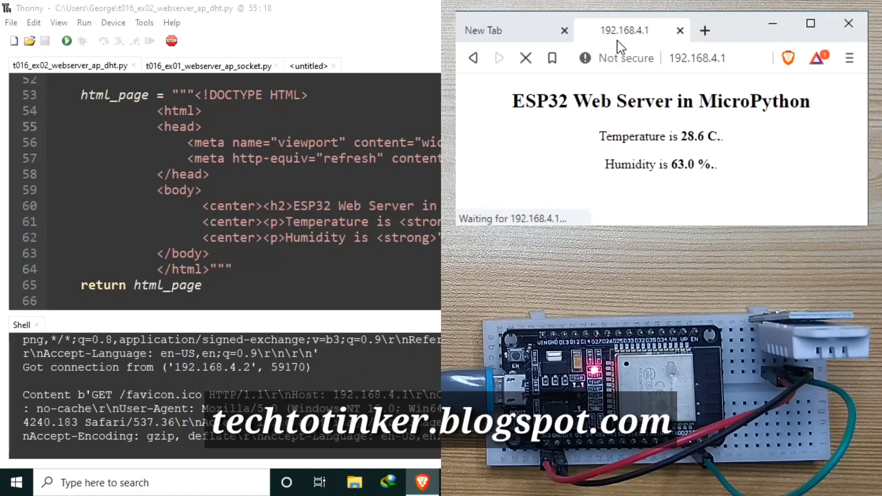